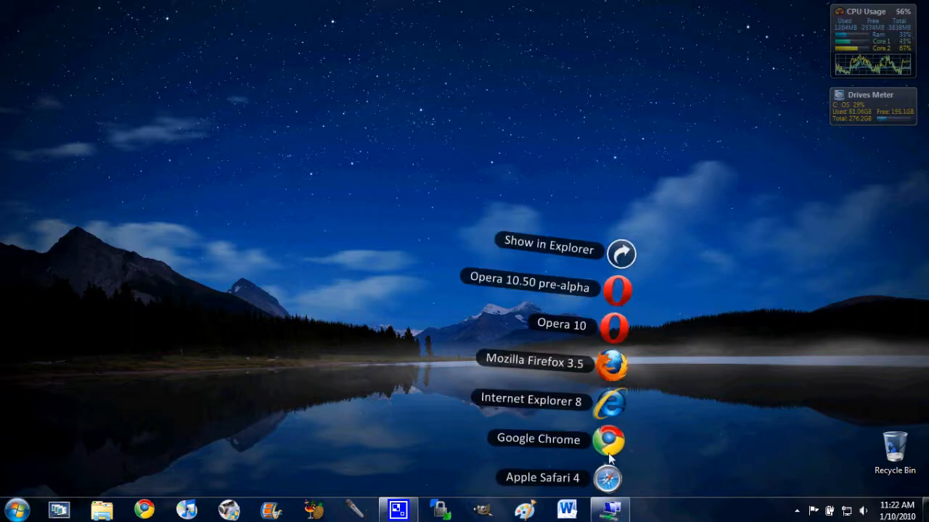
Launch Chrome, type 'mediafire' and open the iPhone Theme Simulator.zip download page
left_click(608, 439)
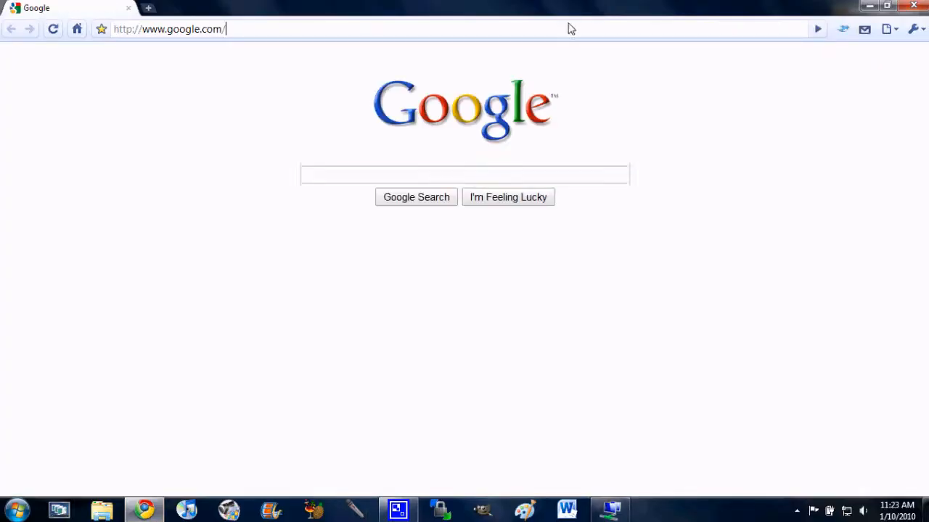
type("mail")
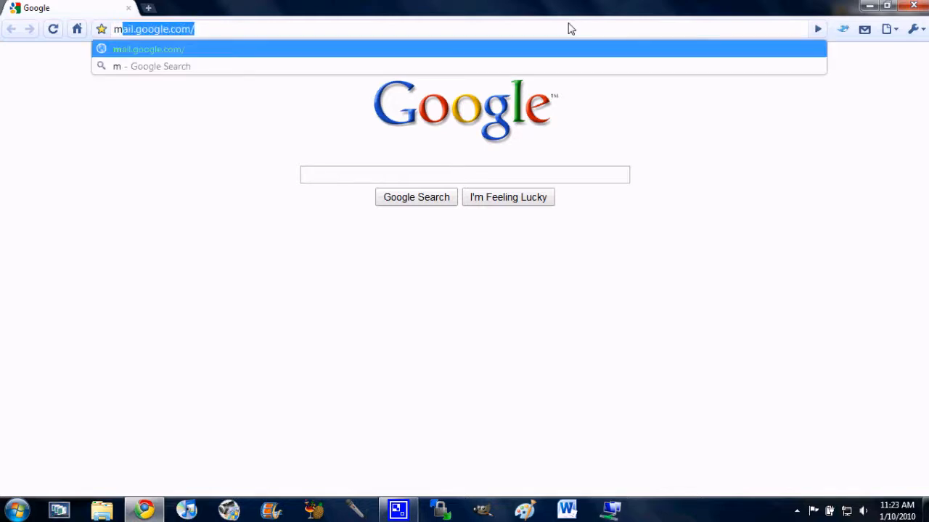
type("mediafi")
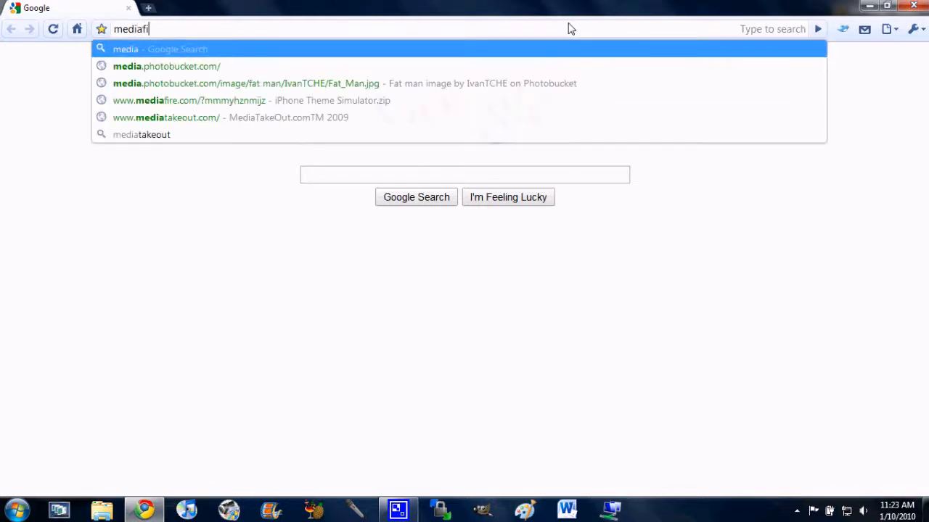
type("re")
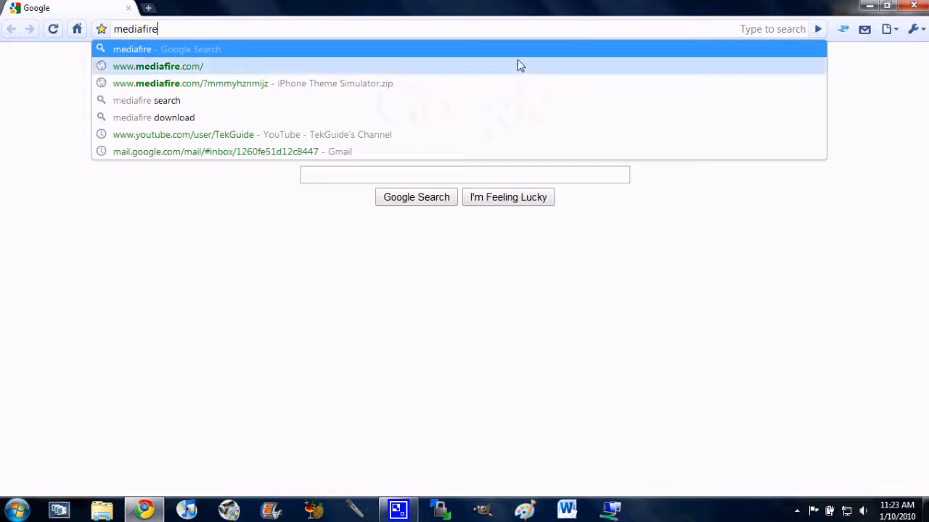
left_click(253, 83)
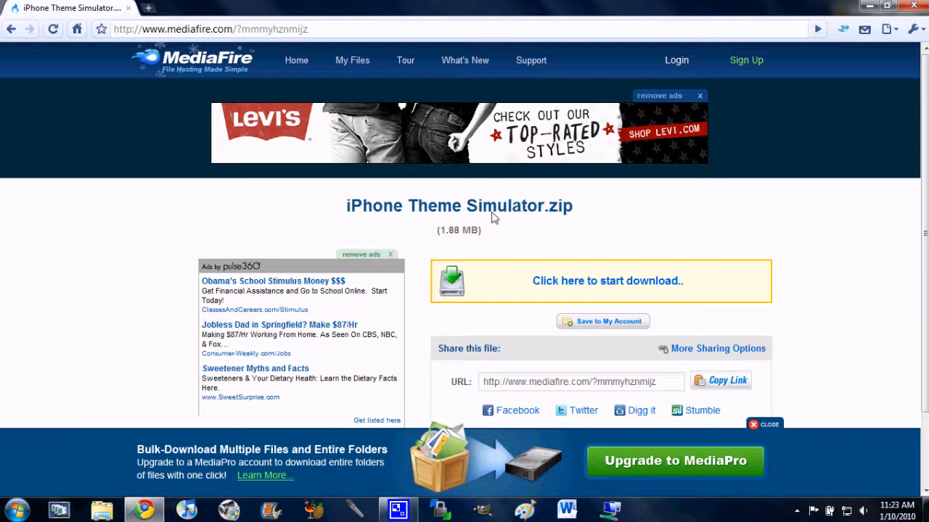
mouse_move(539, 227)
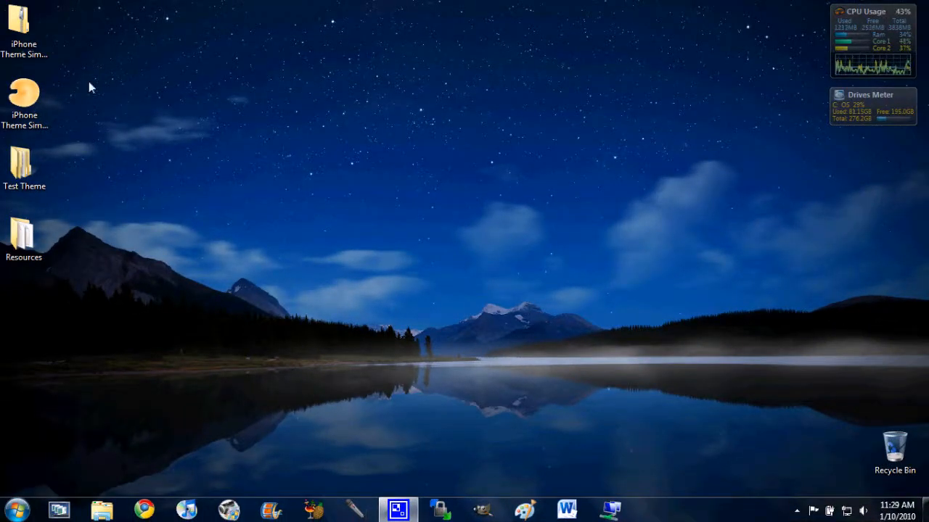
left_click(24, 29)
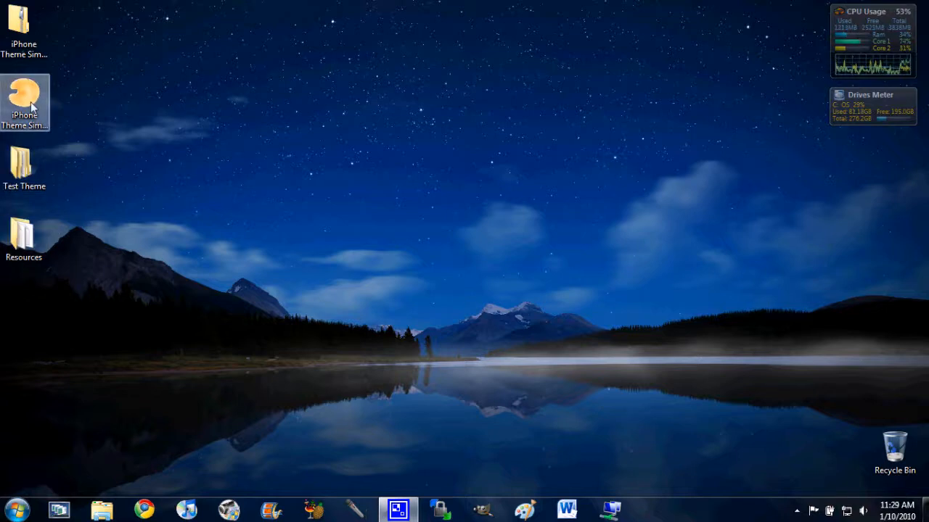
left_click(24, 167)
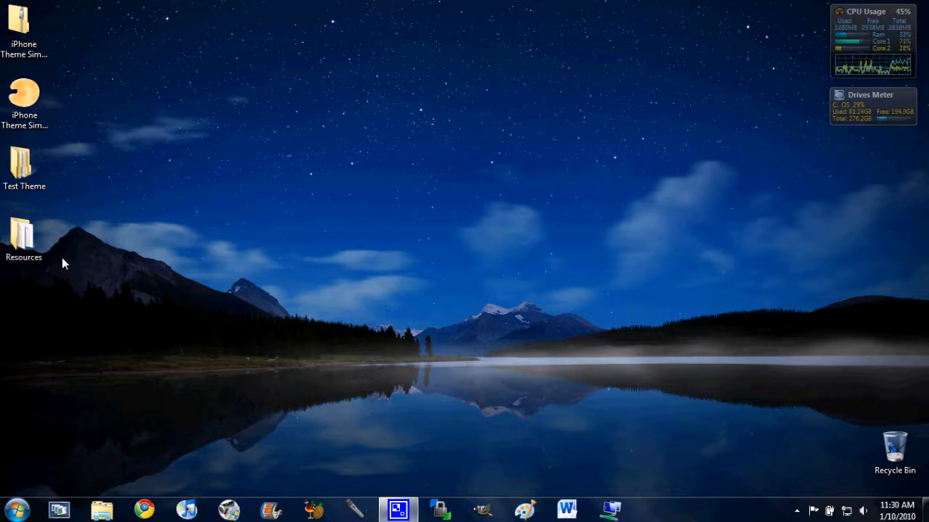
left_click(24, 163)
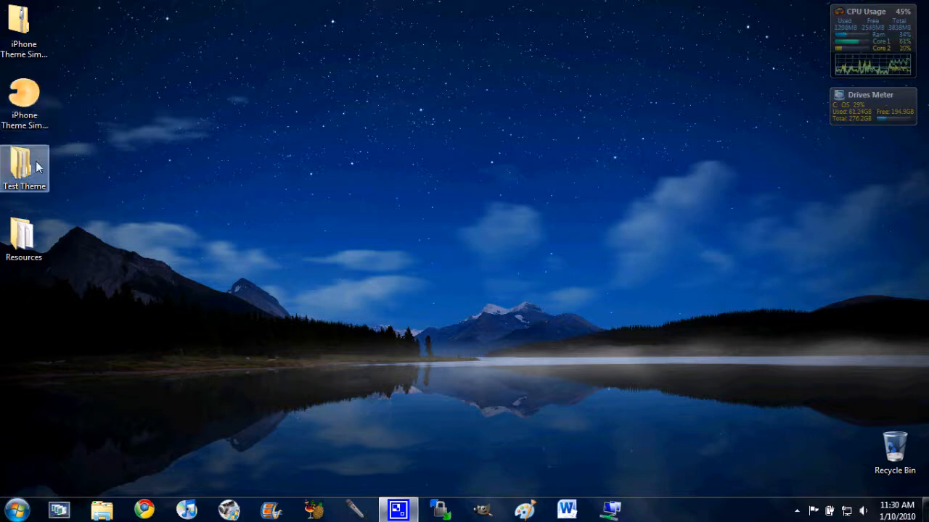
left_click(24, 235)
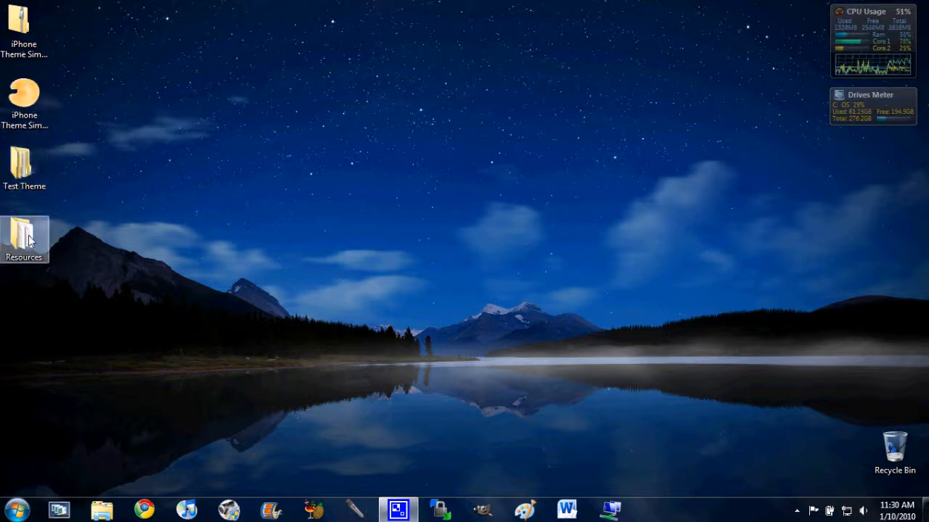
Navigate into Test Theme\Library\Themes and select the downloaded theme folder
double_click(23, 163)
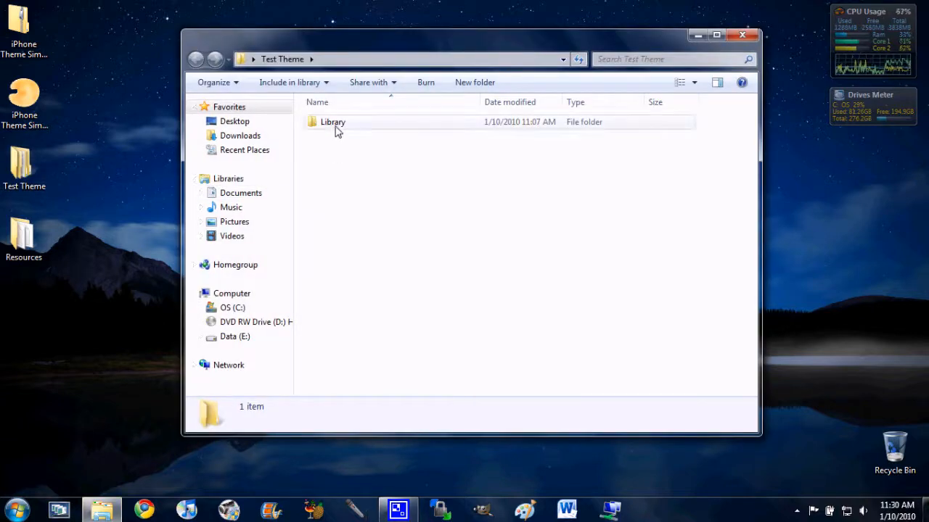
double_click(333, 122)
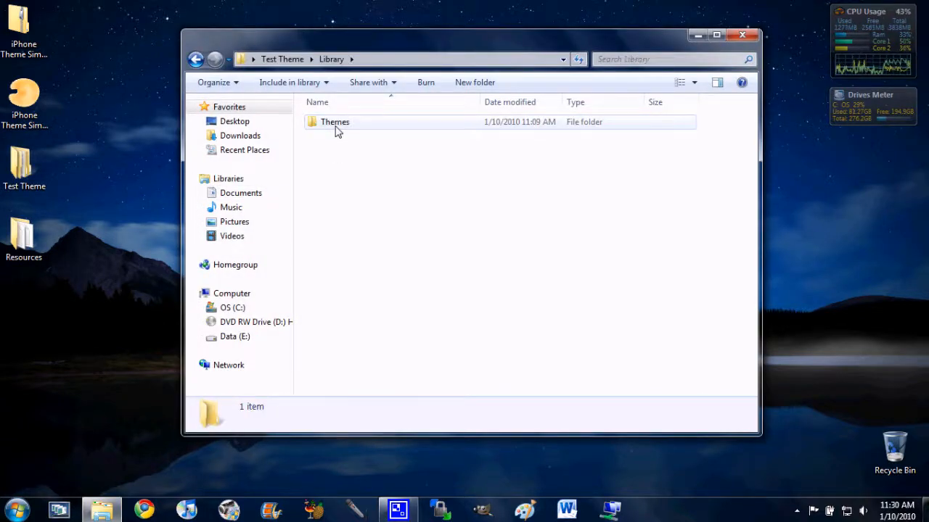
double_click(335, 121)
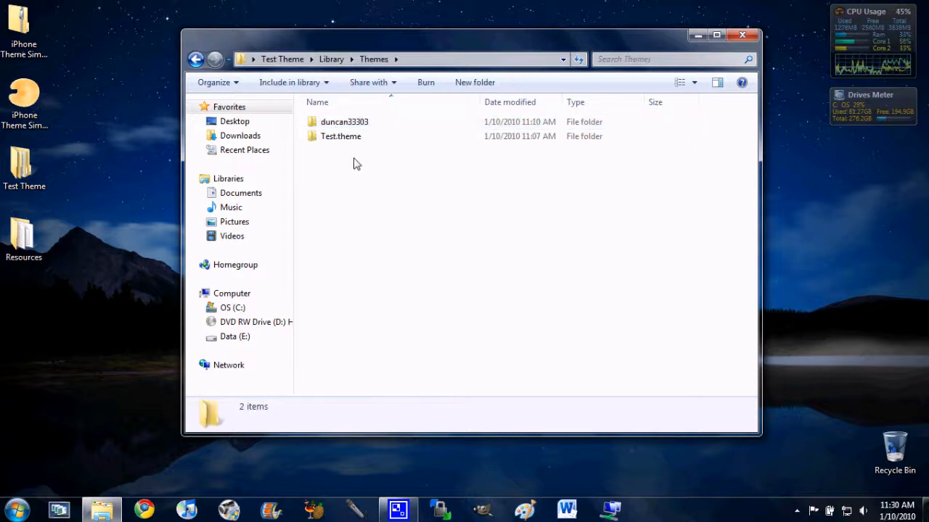
mouse_move(340, 136)
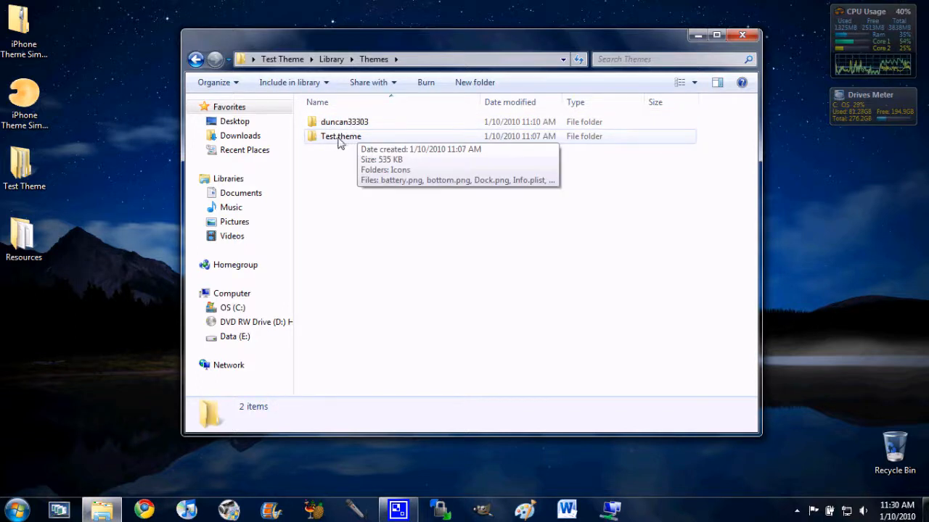
mouse_move(383, 146)
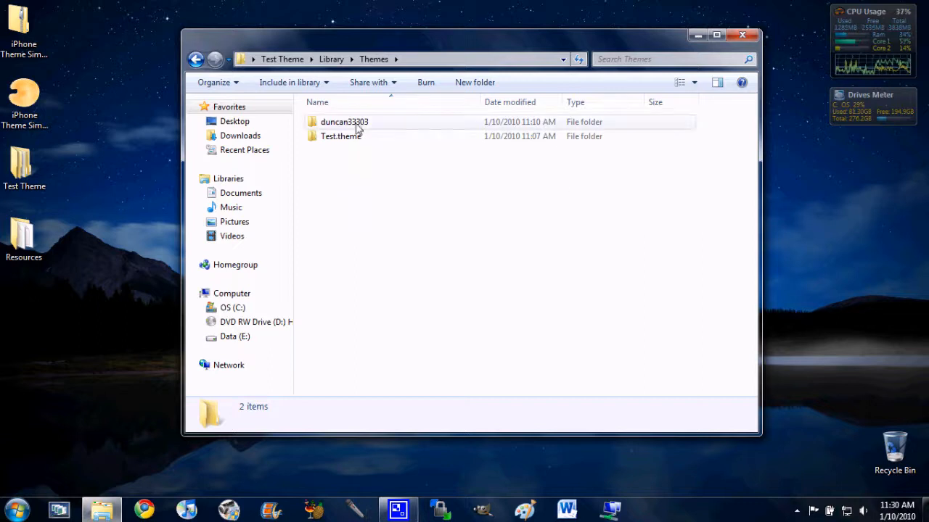
left_click(345, 121)
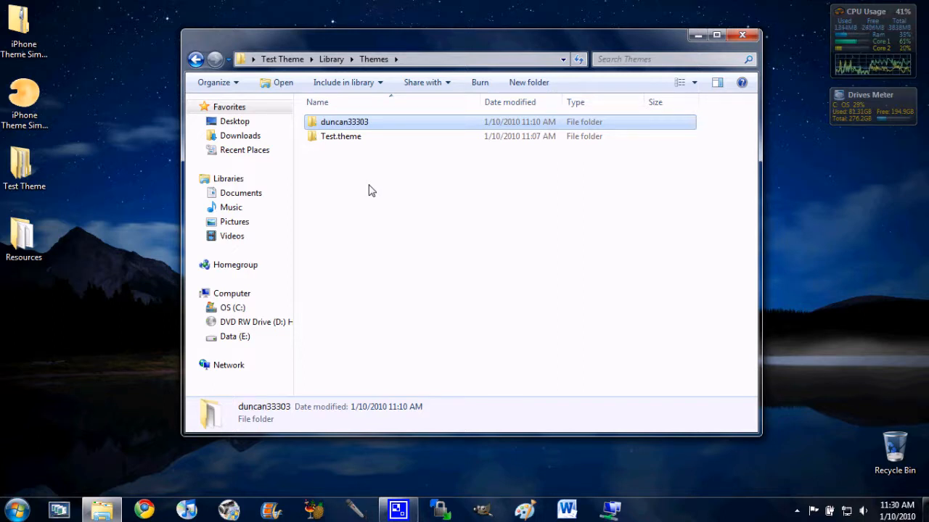
mouse_move(344, 122)
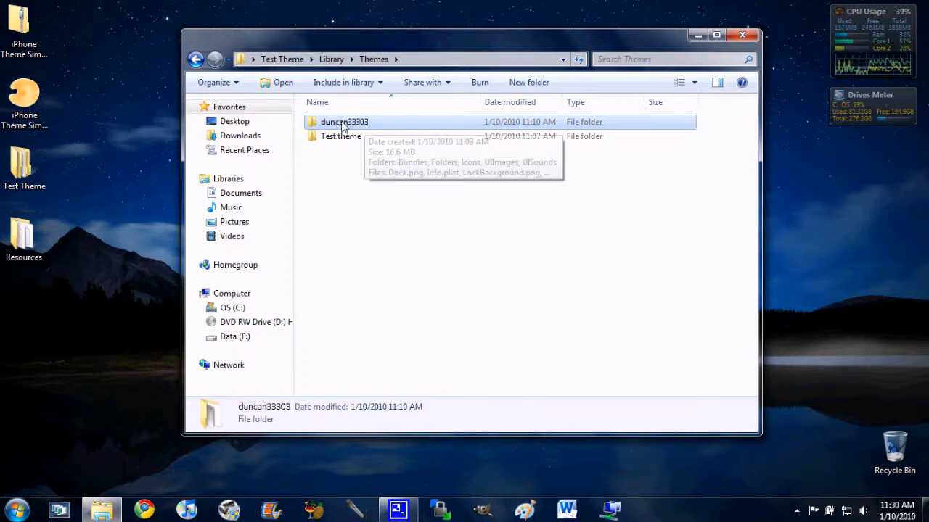
mouse_move(373, 126)
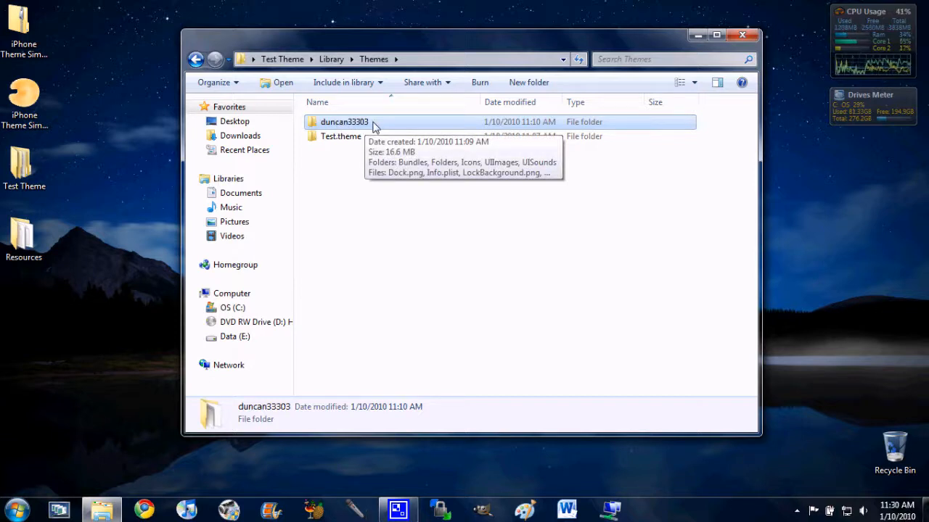
mouse_move(403, 58)
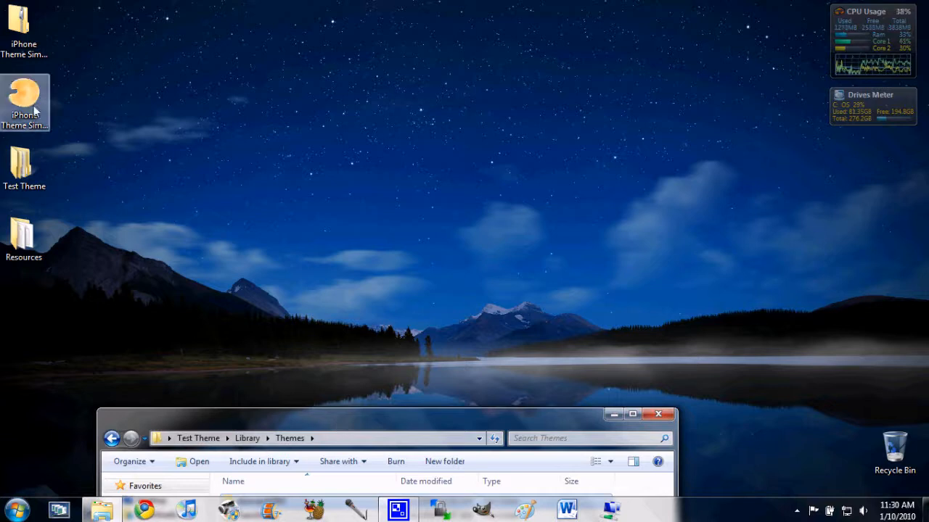
Launch iPhone Theme Simulator and drag its main and LockScreen windows apart
double_click(24, 101)
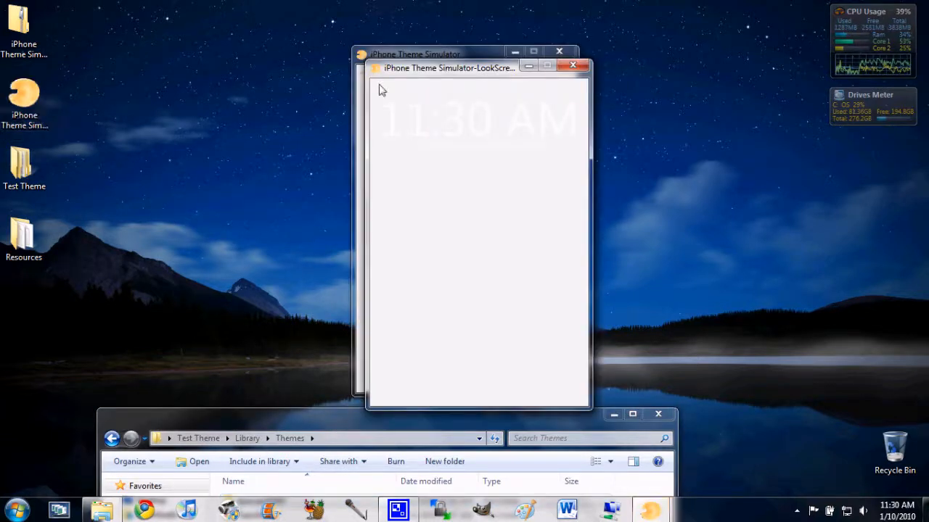
left_click_drag(414, 54, 276, 52)
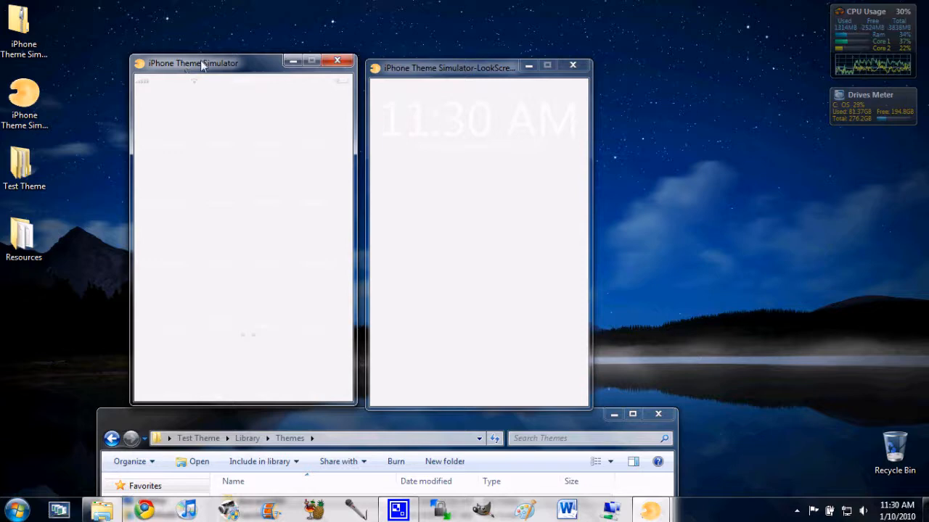
left_click_drag(204, 63, 199, 41)
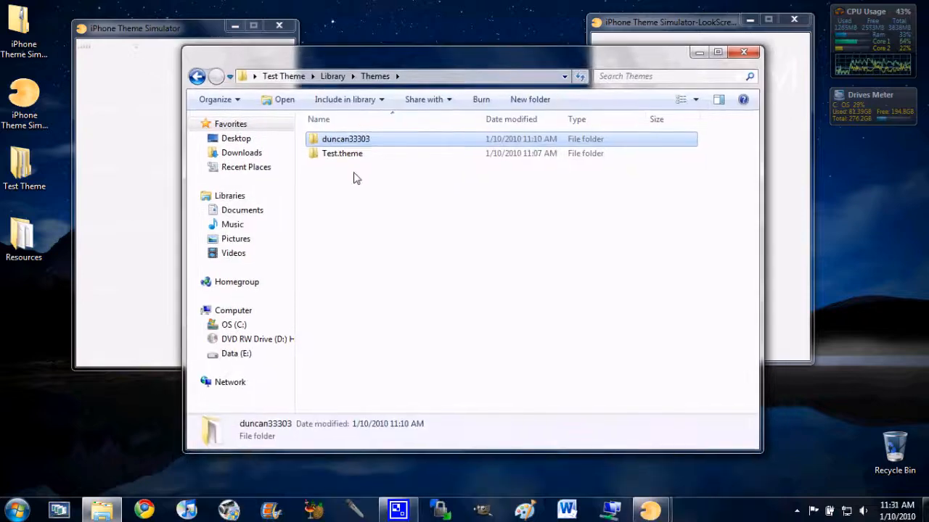
Open the duncan33303 folder to show Bundles, Icons, UIImages and its image files
double_click(346, 138)
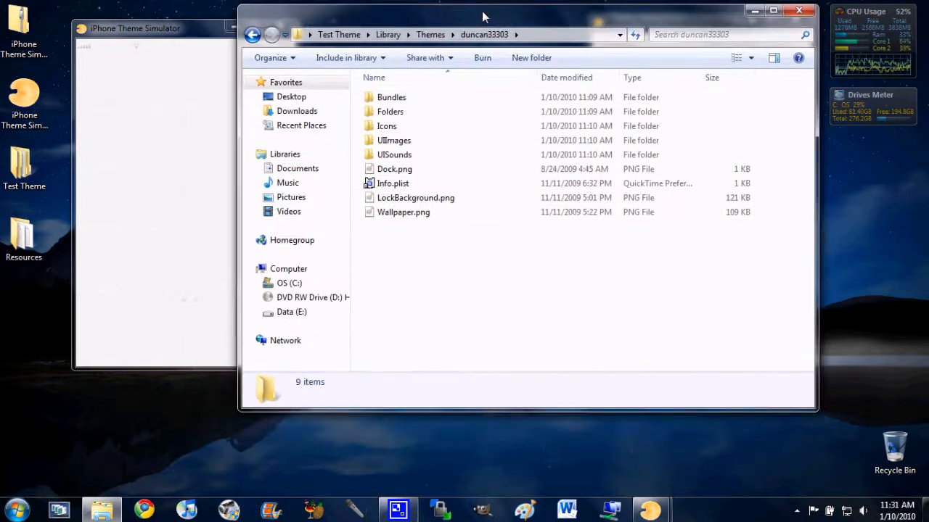
mouse_move(425, 16)
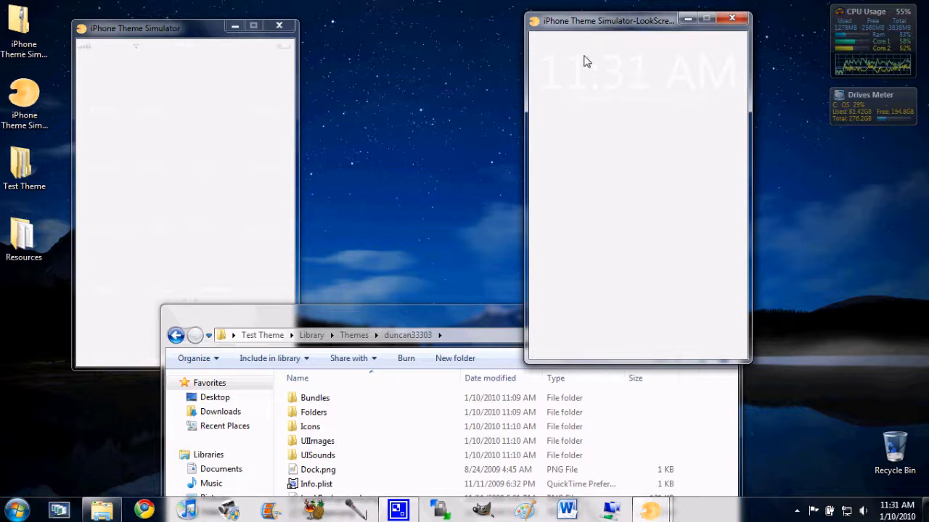
mouse_move(577, 54)
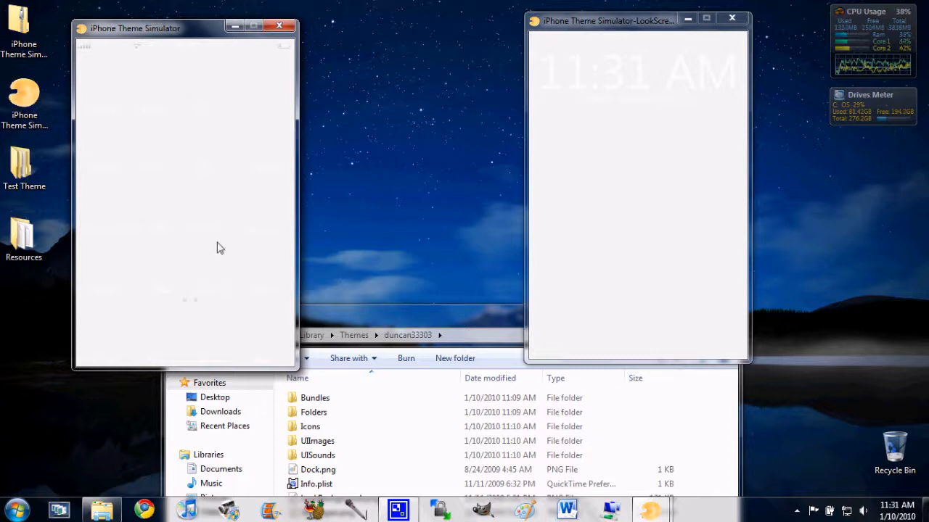
mouse_move(240, 356)
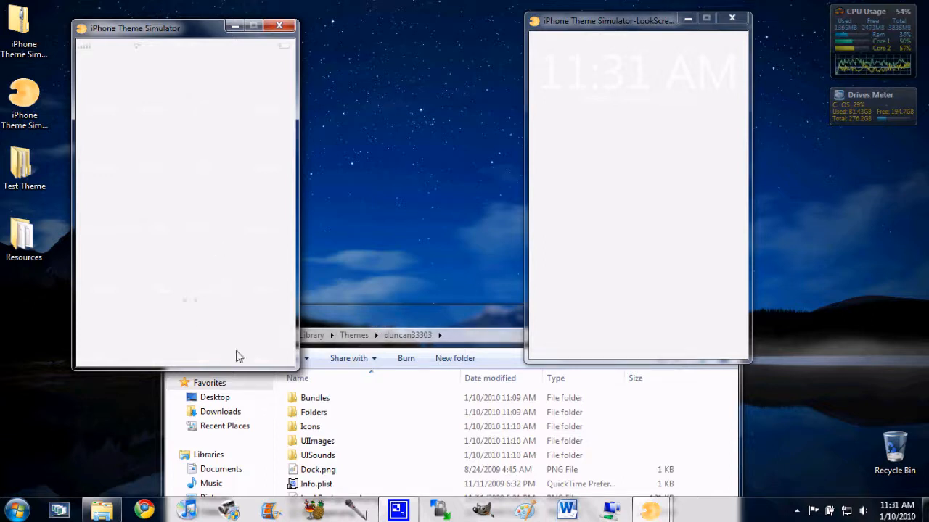
mouse_move(653, 121)
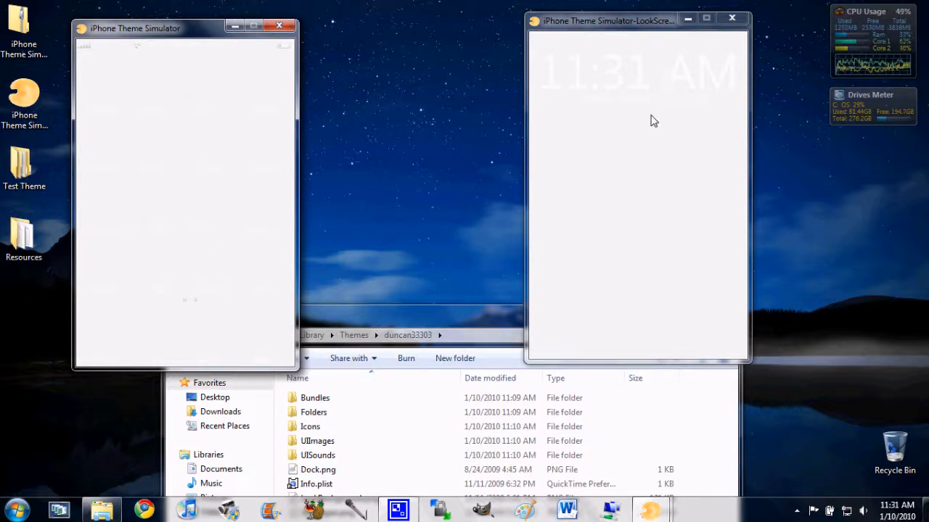
mouse_move(555, 89)
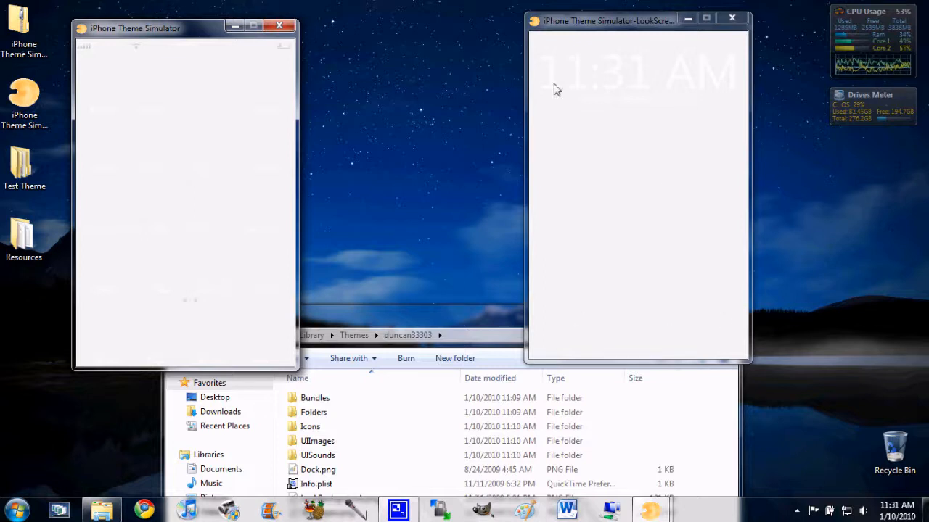
mouse_move(139, 80)
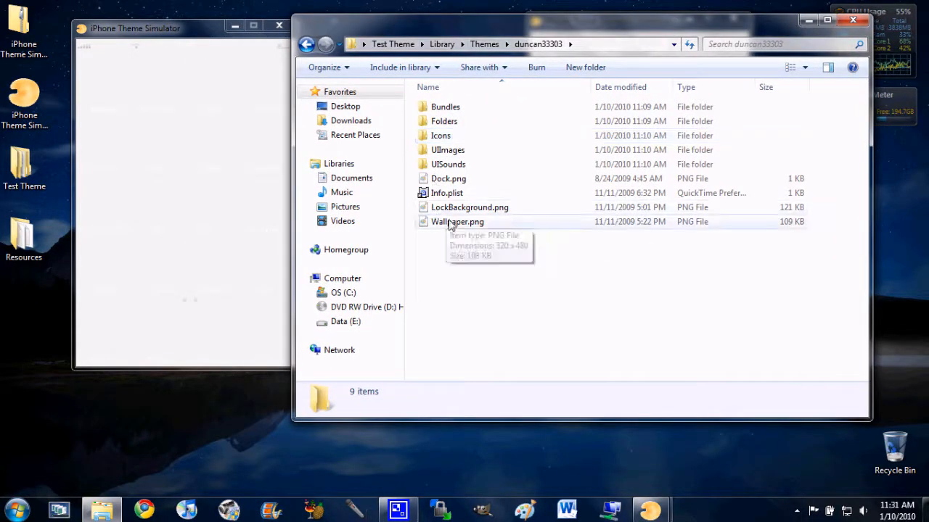
Set Wallpaper.png as the springboard background, then select Dock.png and the Icons folder
left_click(457, 222)
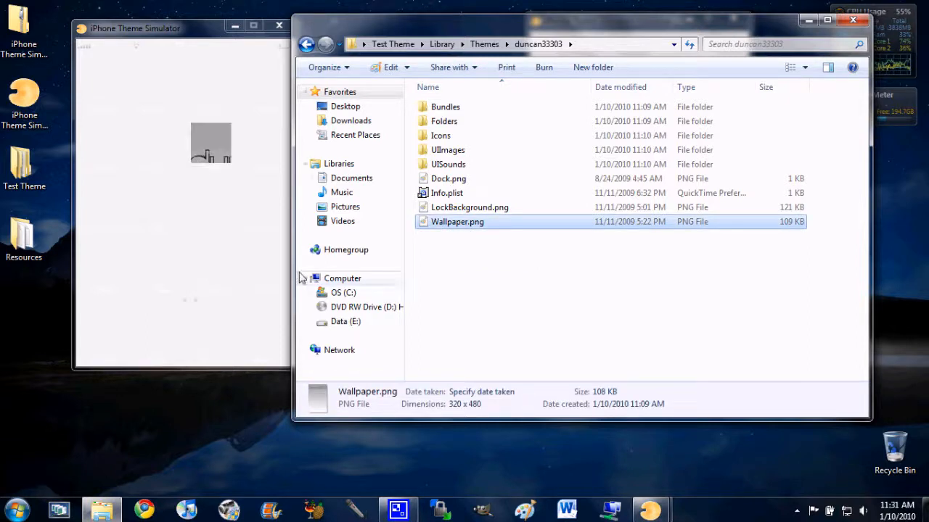
left_click(306, 207)
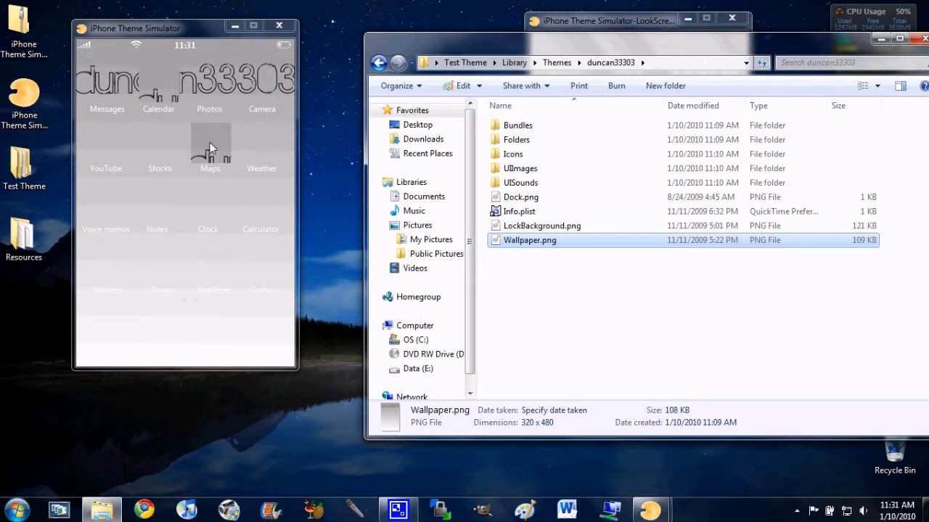
mouse_move(210, 130)
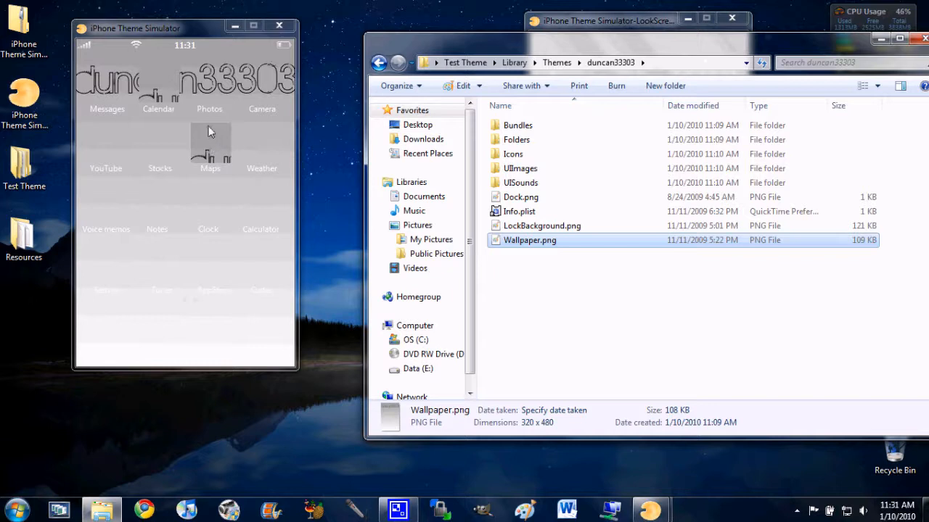
mouse_move(222, 172)
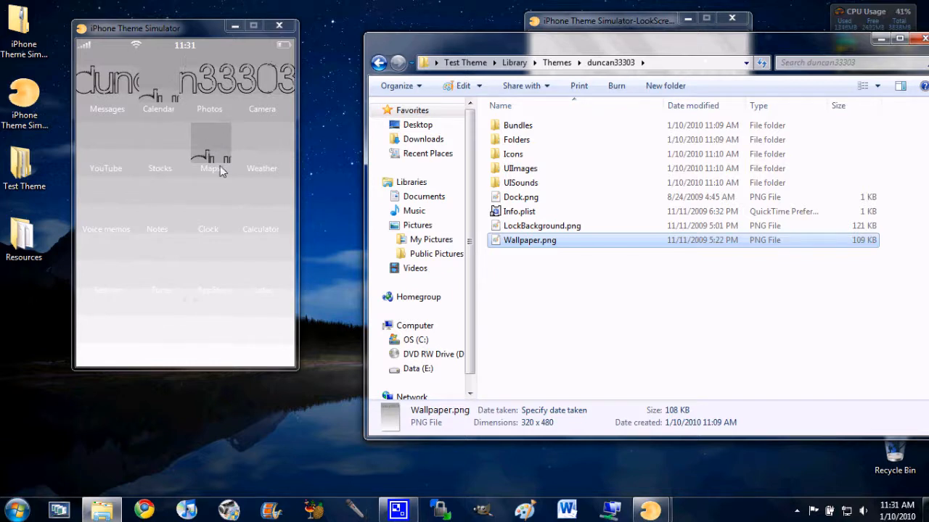
mouse_move(282, 165)
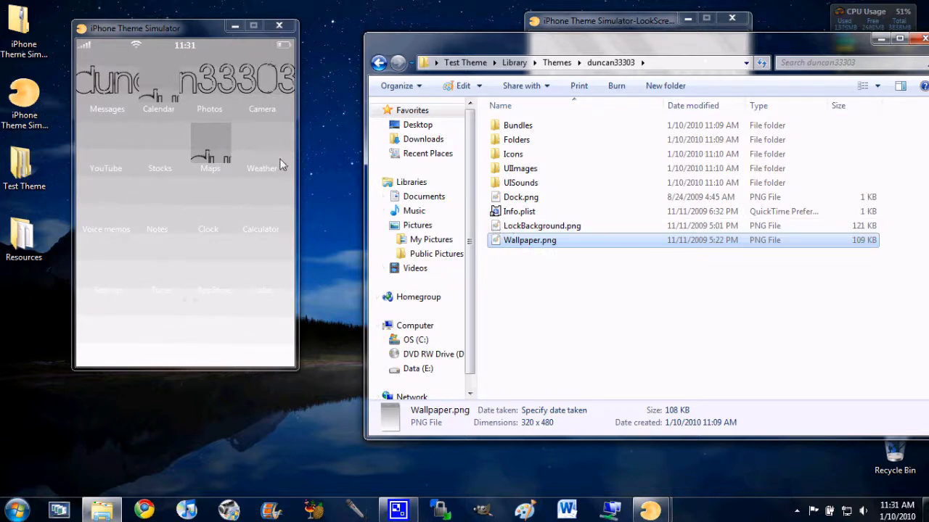
mouse_move(165, 82)
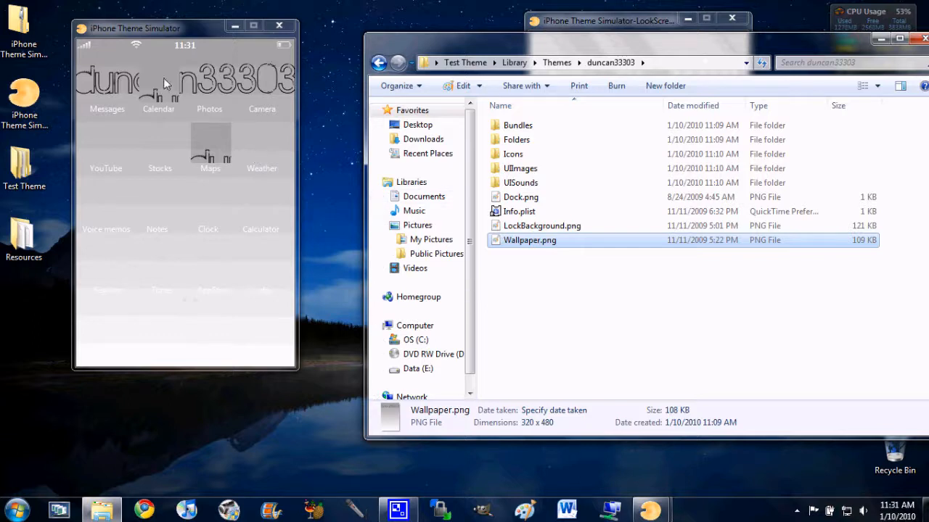
mouse_move(209, 296)
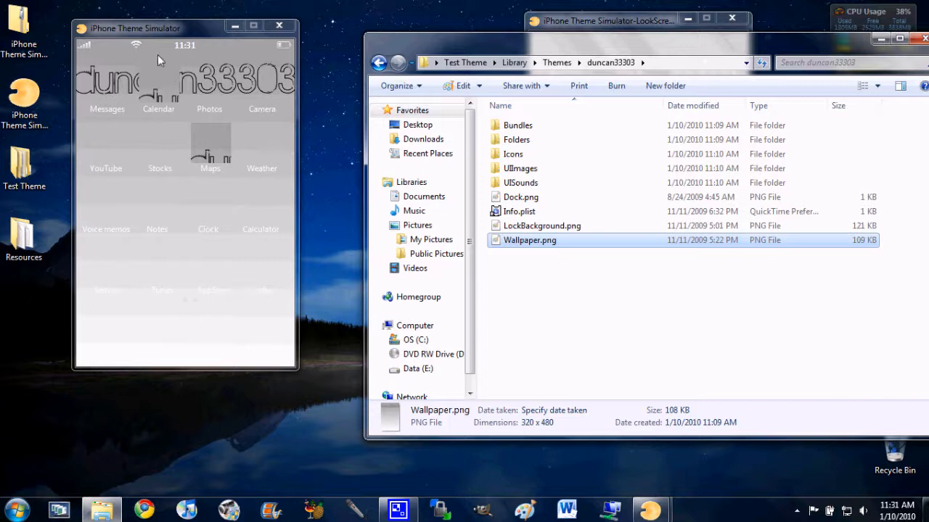
mouse_move(260, 364)
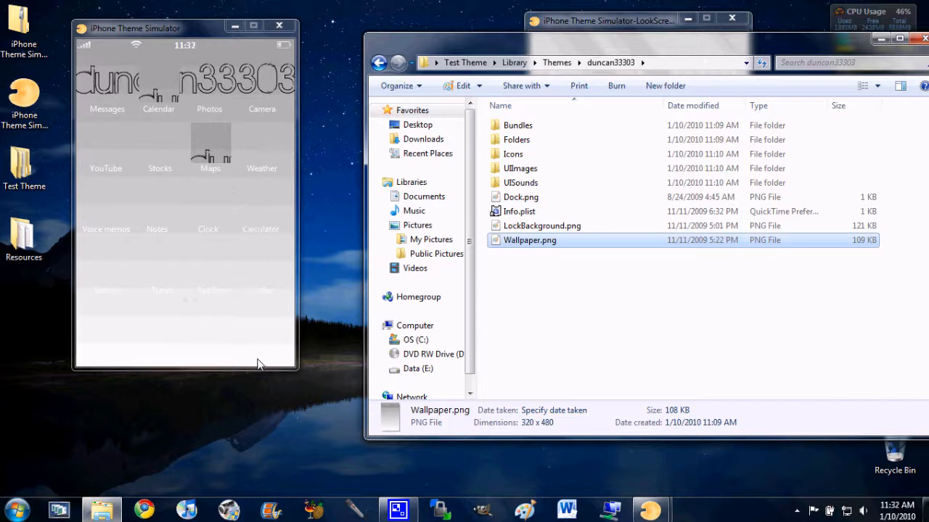
mouse_move(289, 167)
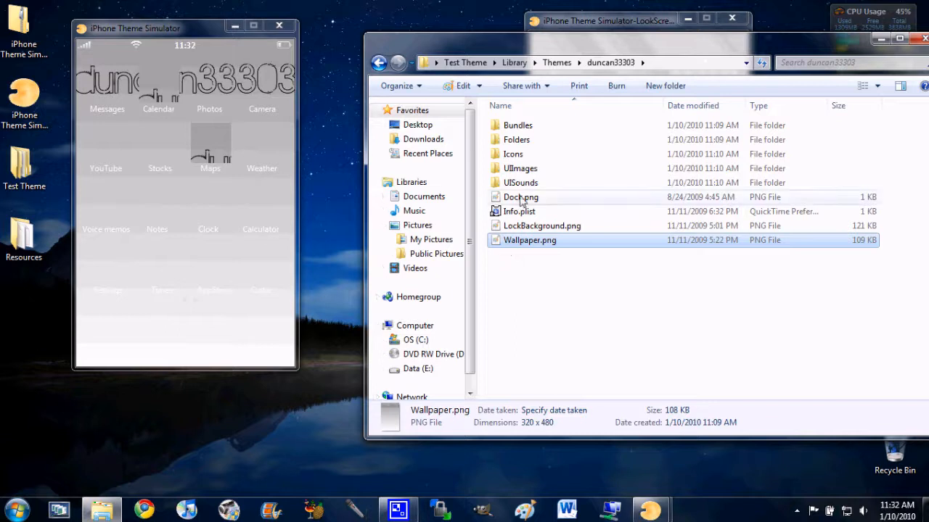
left_click(520, 197)
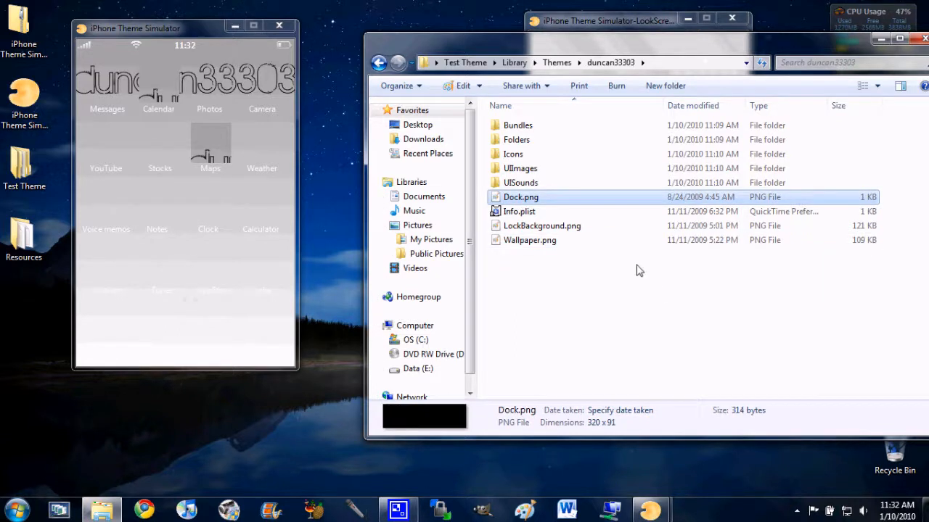
left_click(513, 154)
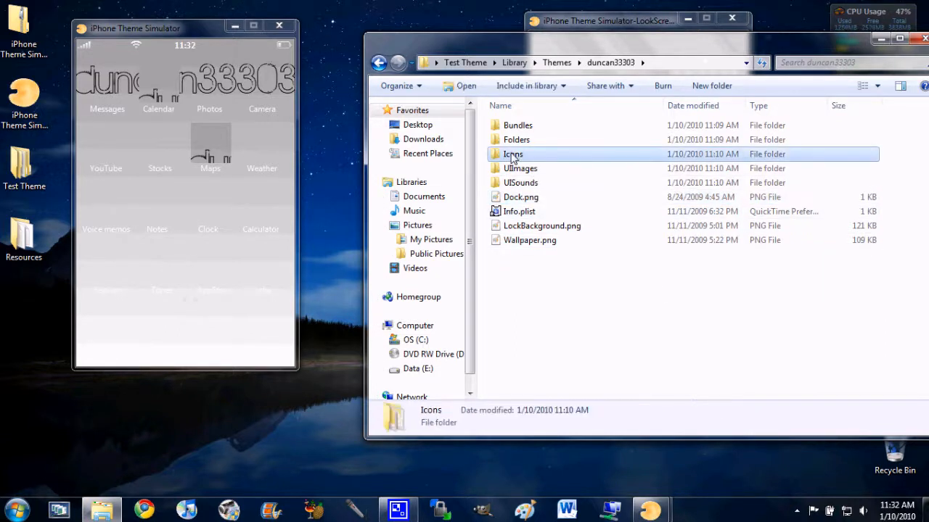
Assign glass icons to apps: ship wheel, 7 Cities, checkmark, 7 Chords, Boggle, Bonsai Blast
double_click(513, 154)
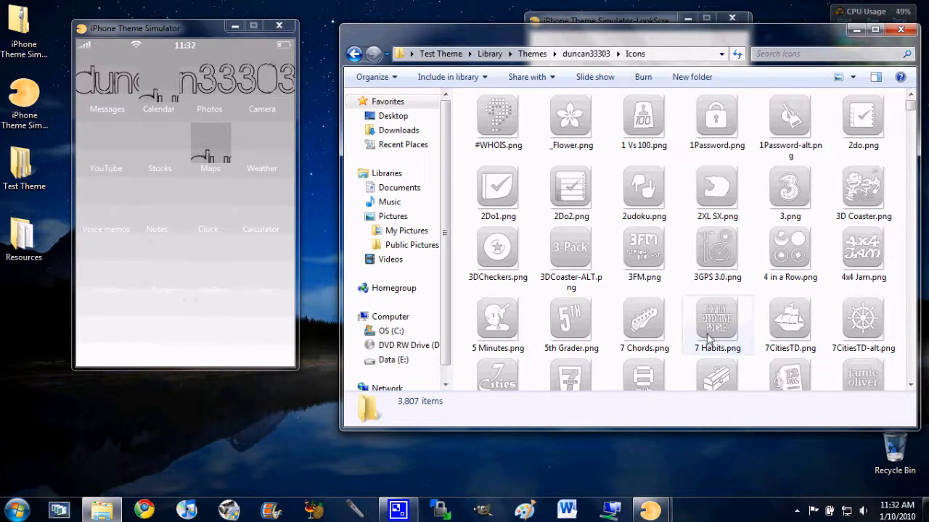
left_click(863, 319)
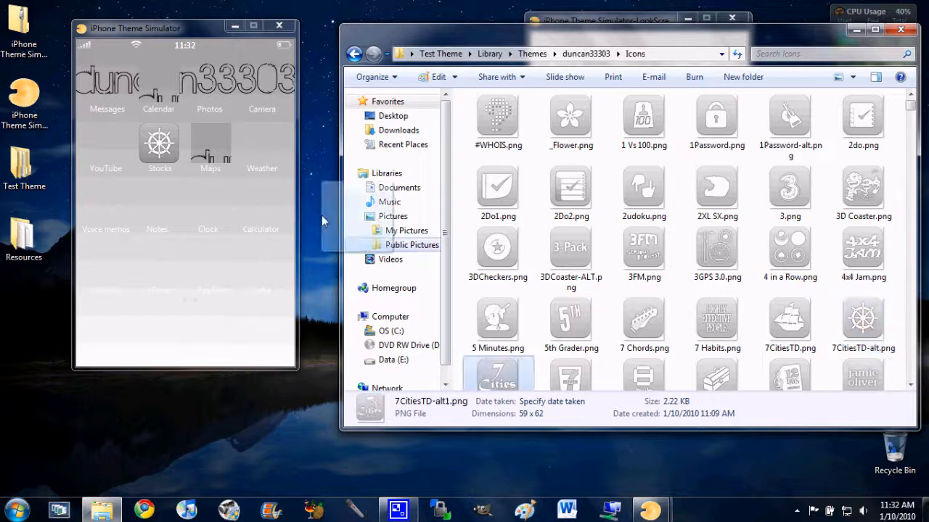
left_click(498, 185)
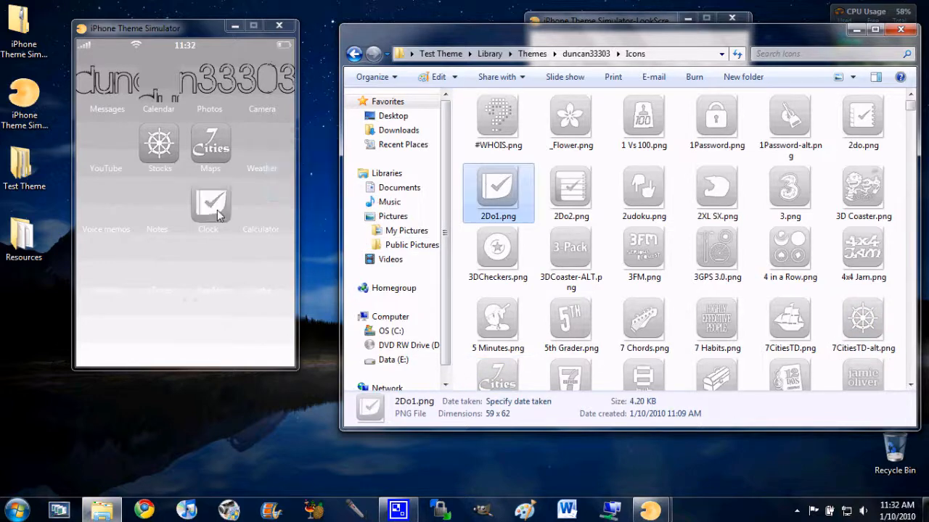
left_click(498, 251)
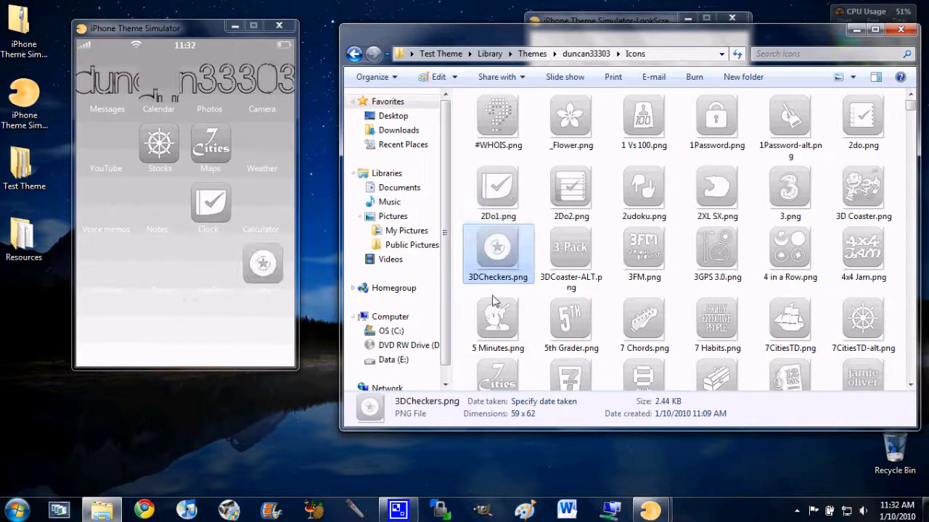
left_click(643, 325)
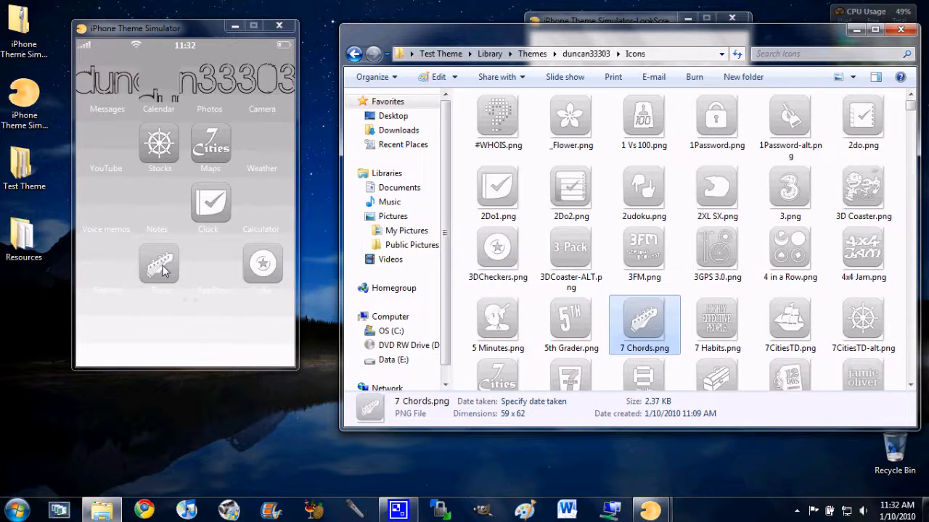
scroll("down", 3)
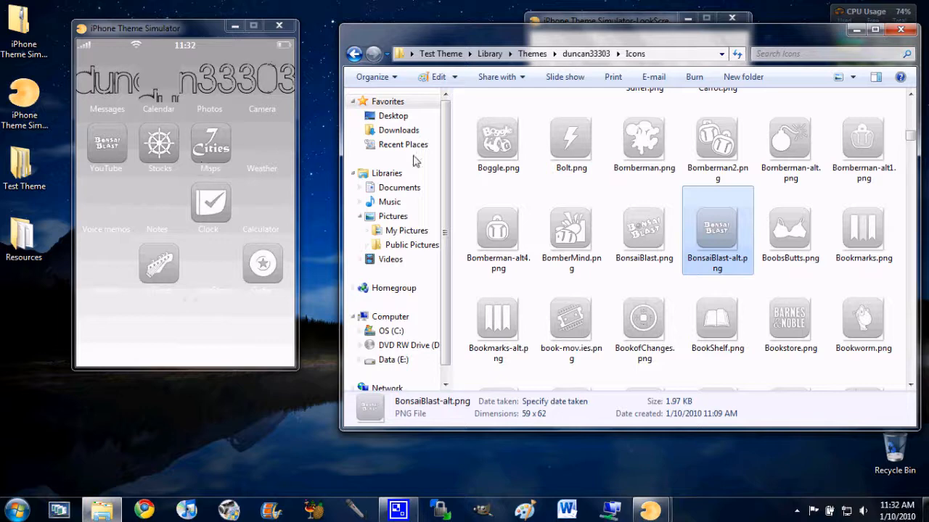
left_click(498, 136)
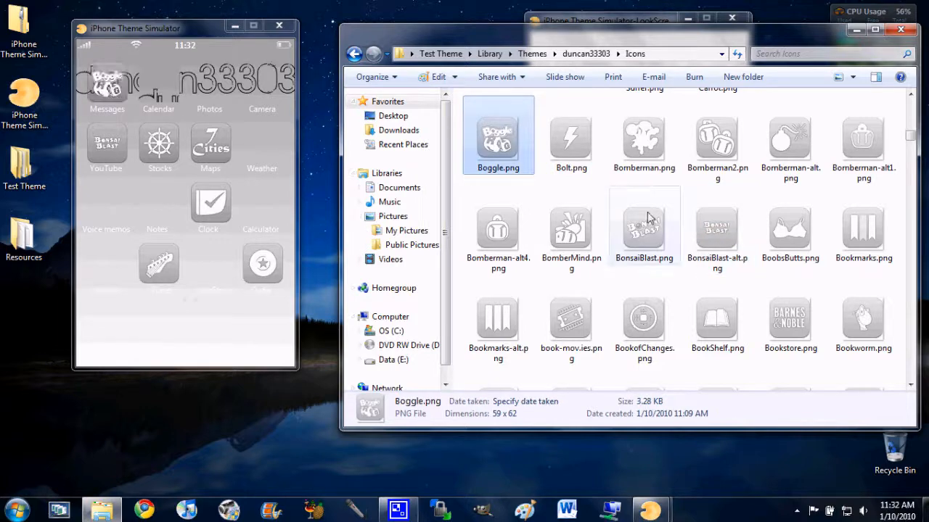
left_click(644, 225)
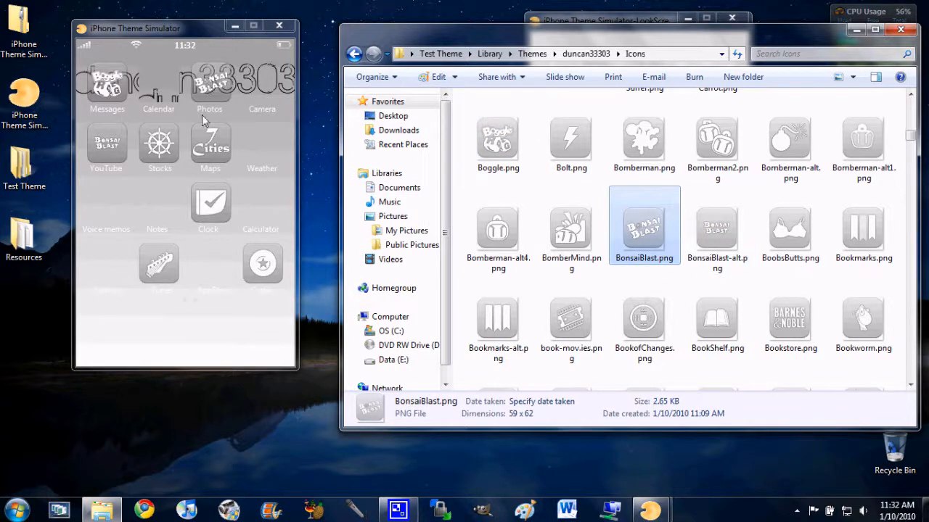
mouse_move(218, 87)
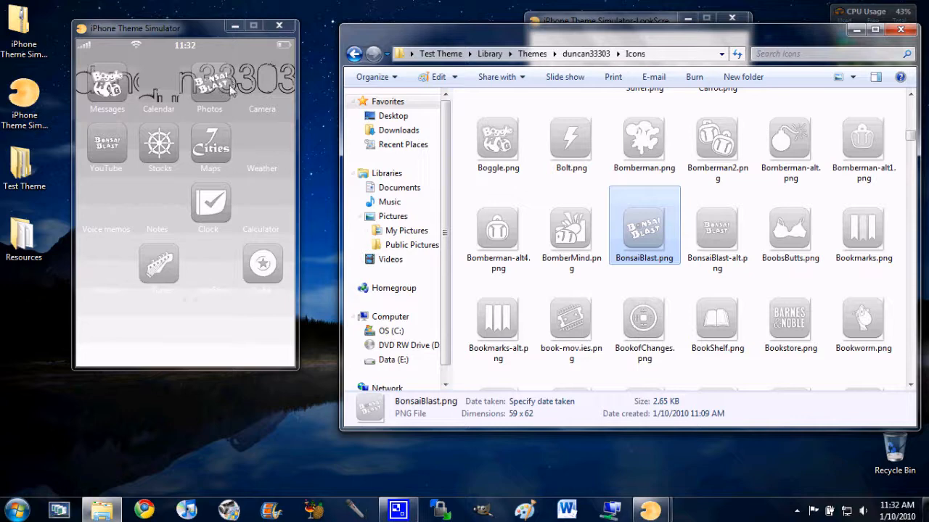
mouse_move(102, 107)
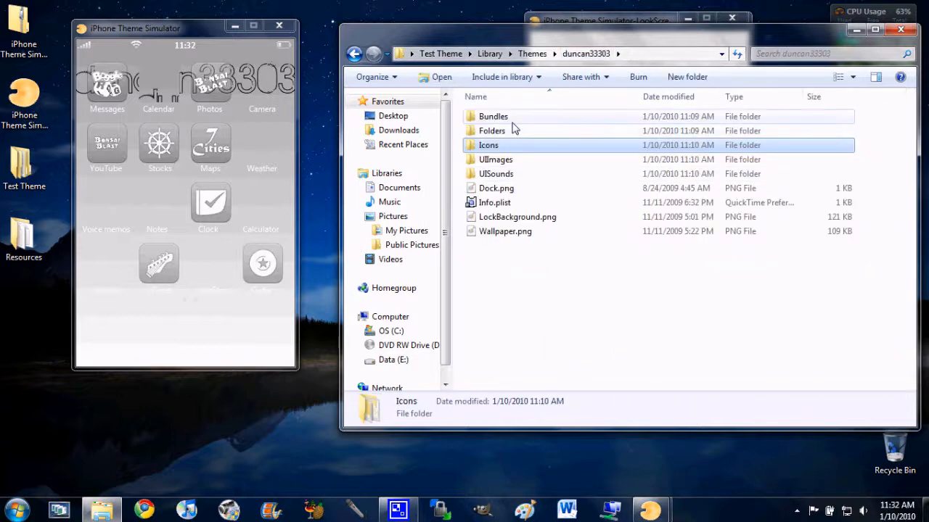
Place speaker.png from Bundles > com.apple.springboard on the simulator, then return to the theme folder
double_click(494, 116)
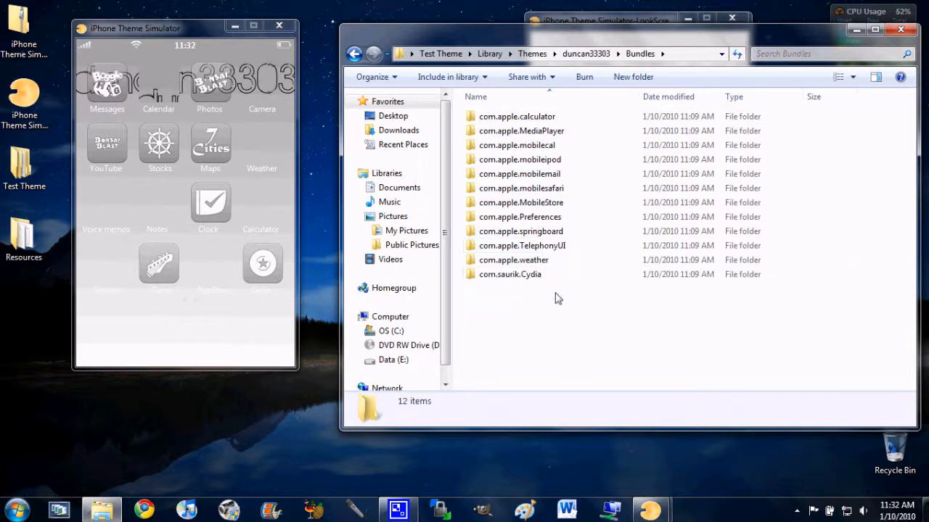
double_click(521, 231)
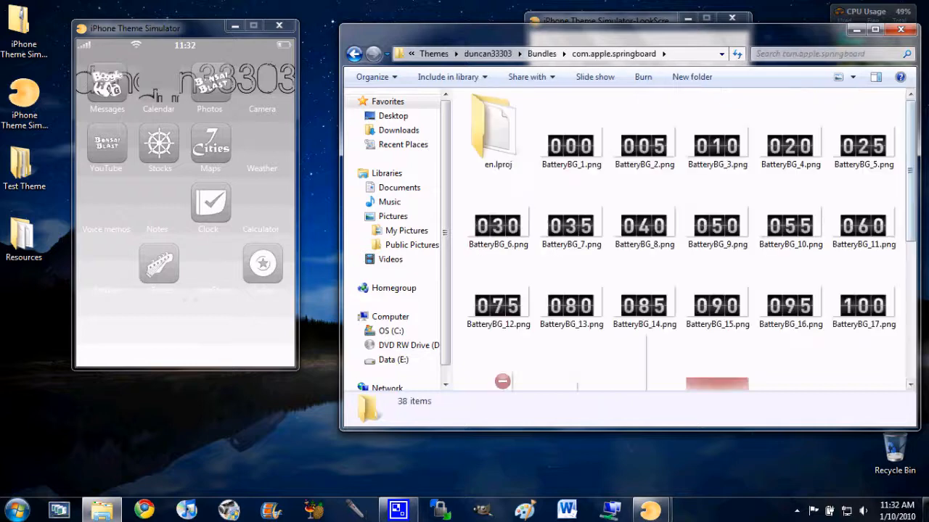
scroll("down", 3)
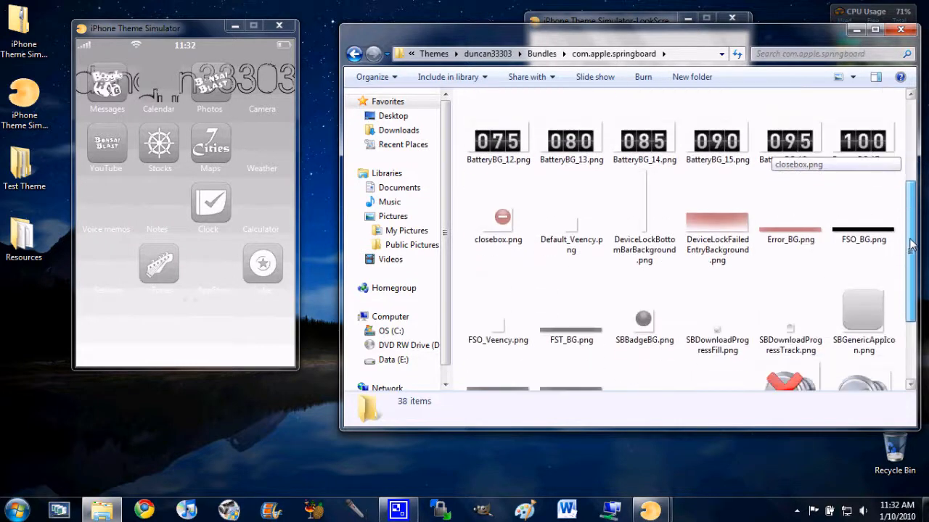
scroll("down", 3)
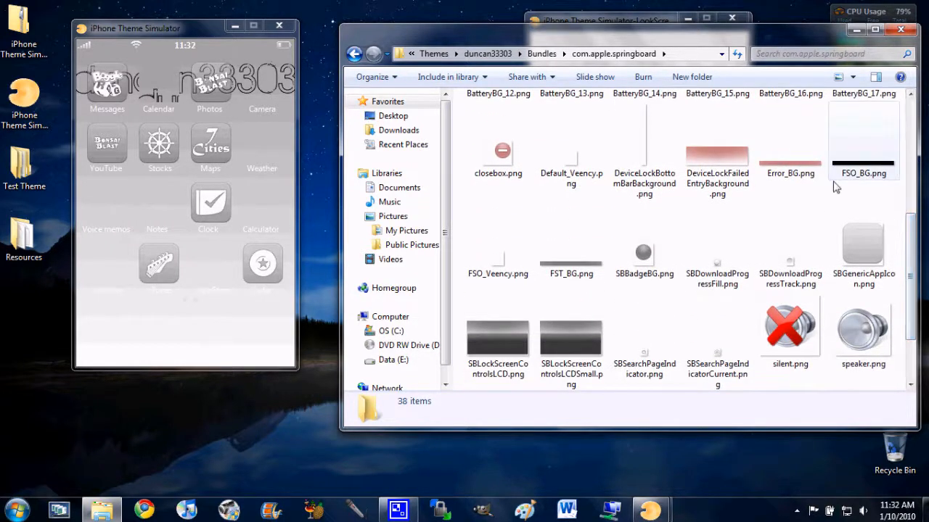
scroll("down", 3)
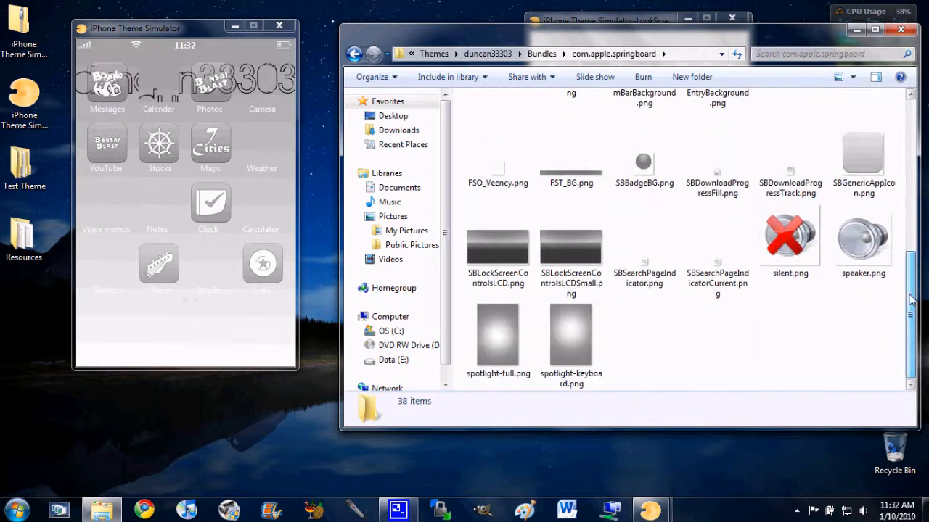
left_click(863, 239)
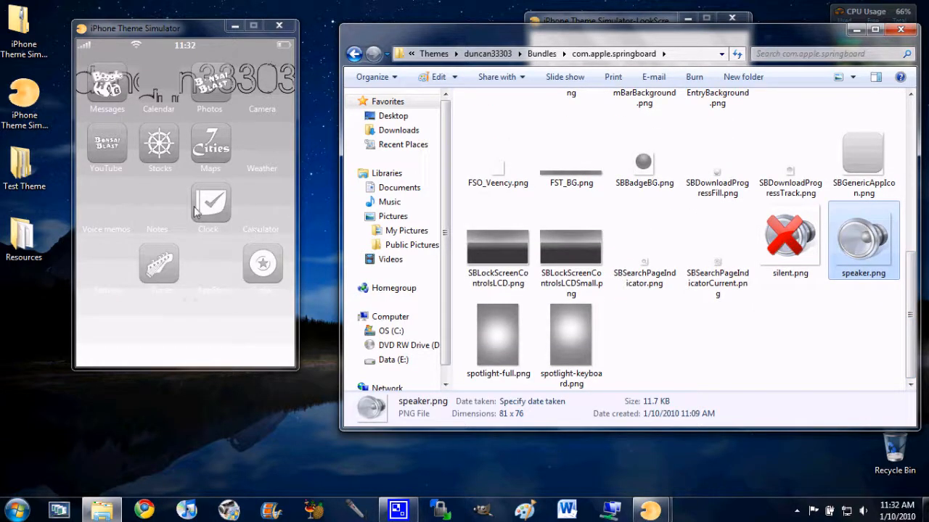
mouse_move(181, 185)
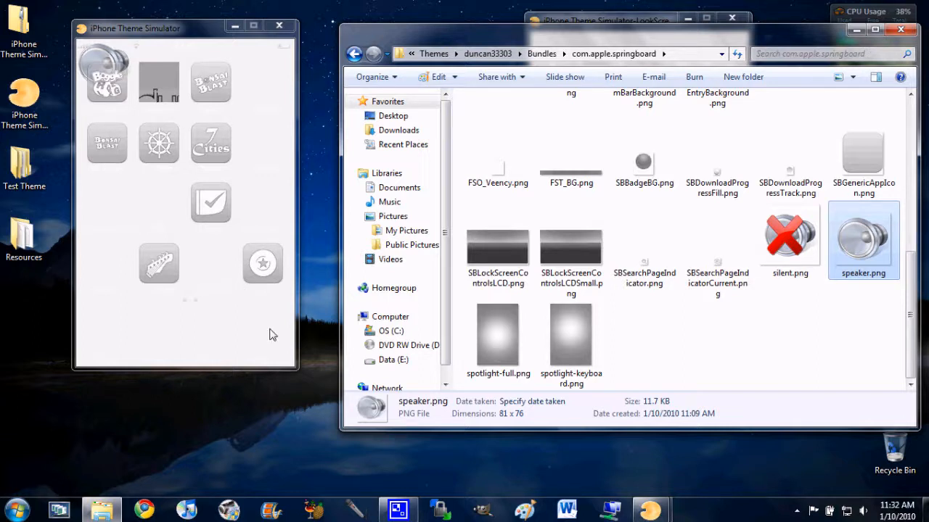
mouse_move(185, 110)
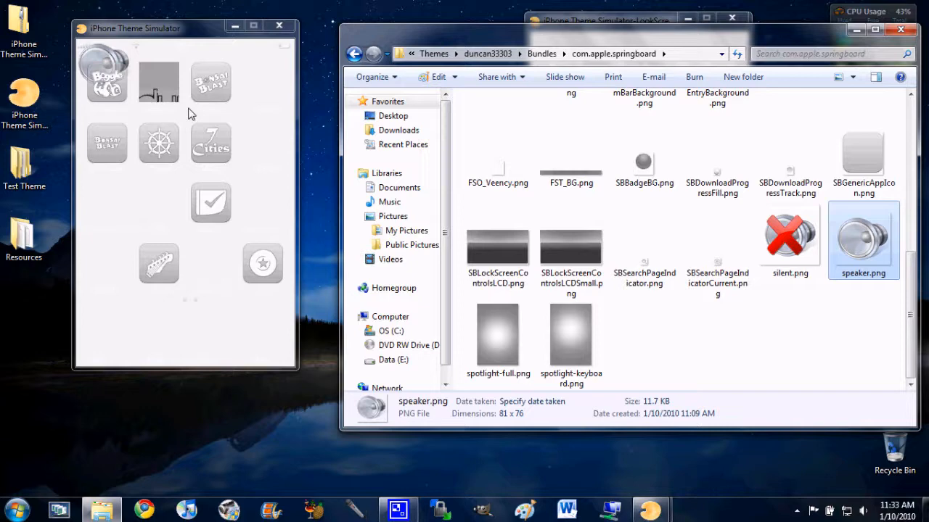
mouse_move(133, 60)
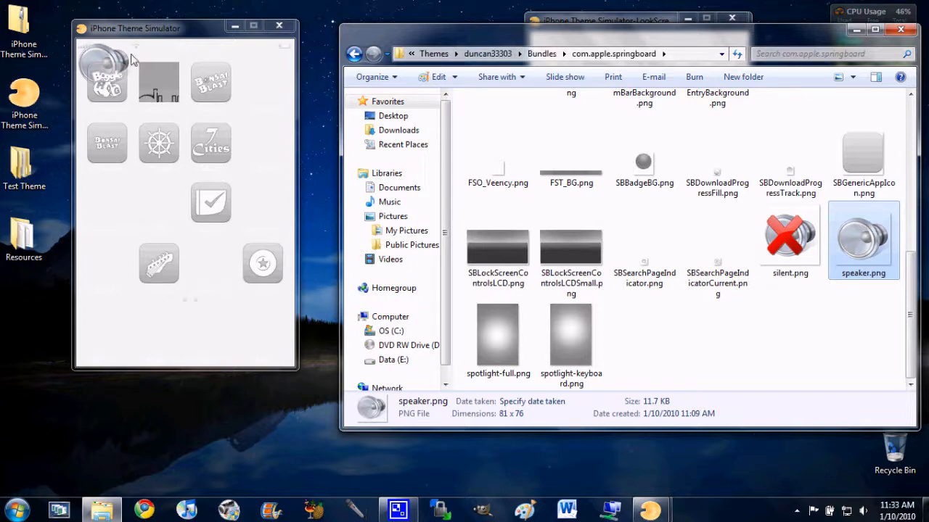
left_click(586, 52)
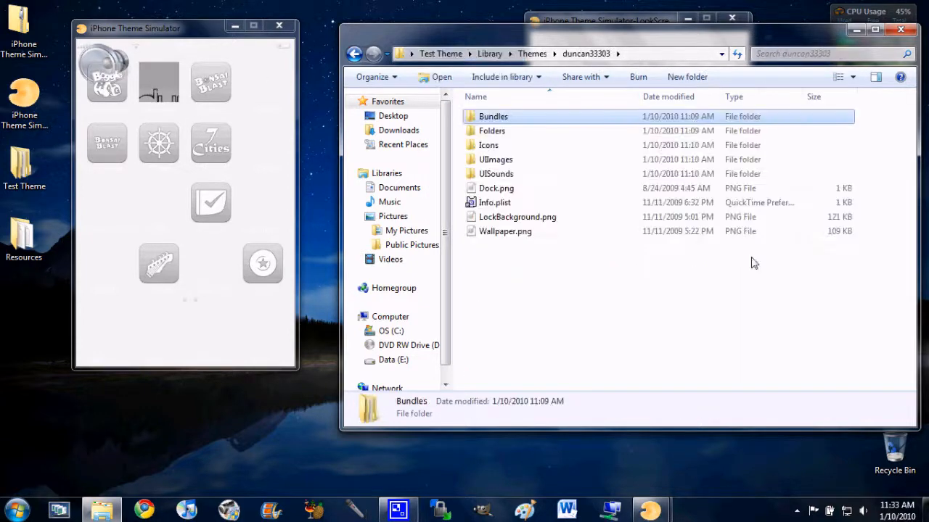
Drag the theme's Wallpaper.png and Dock.png onto the simulated springboard
left_click(505, 231)
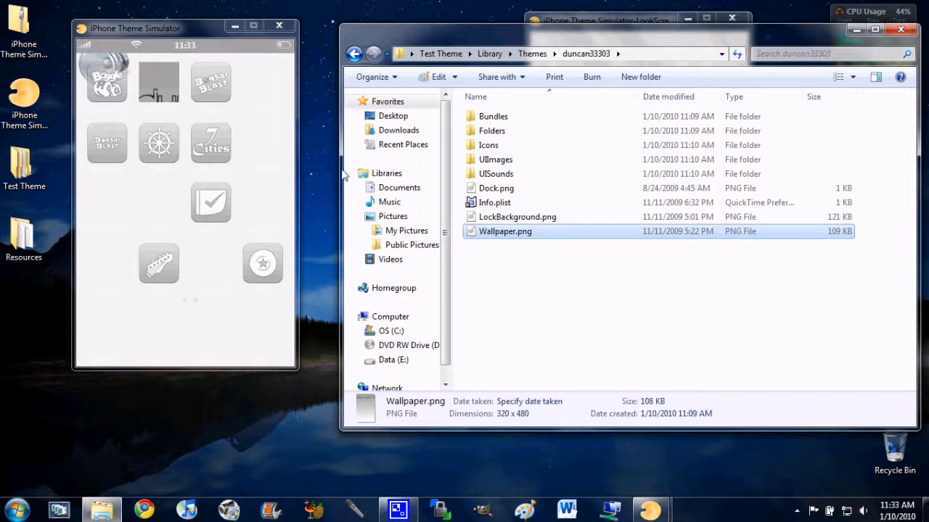
mouse_move(279, 360)
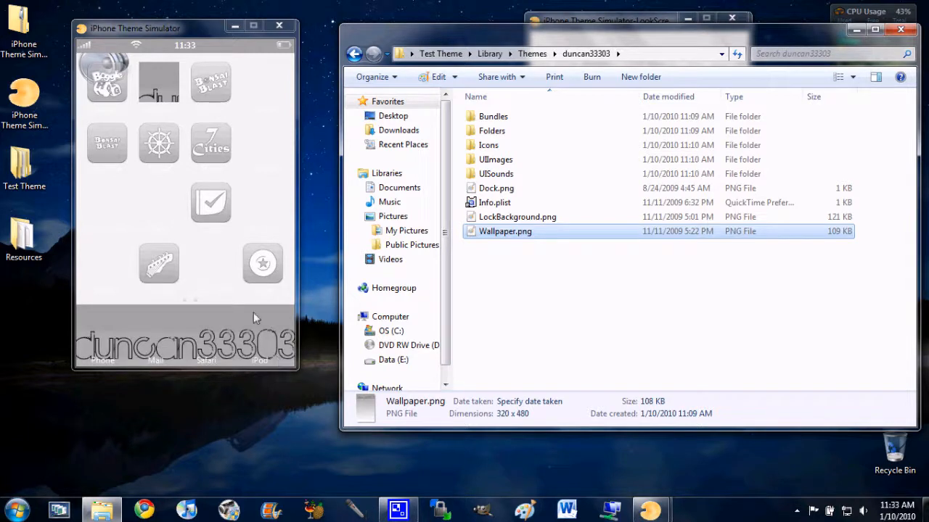
mouse_move(252, 188)
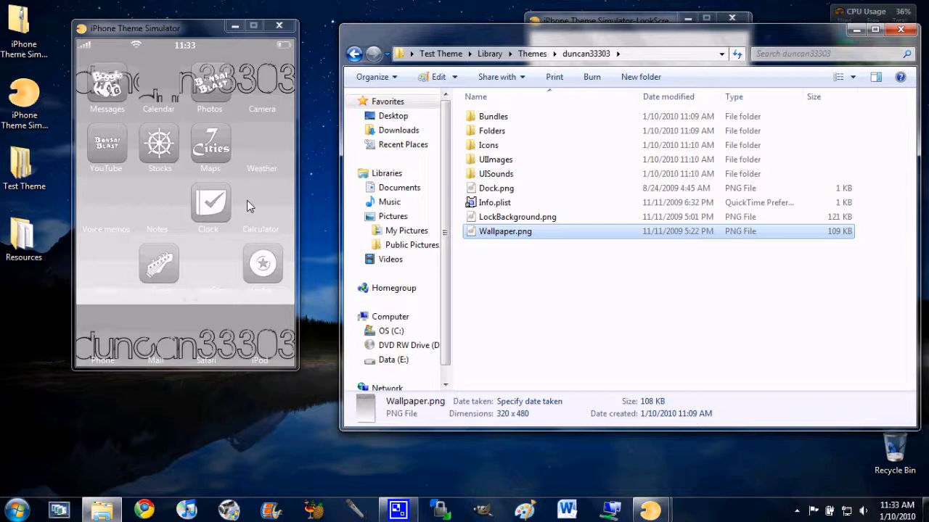
left_click(496, 188)
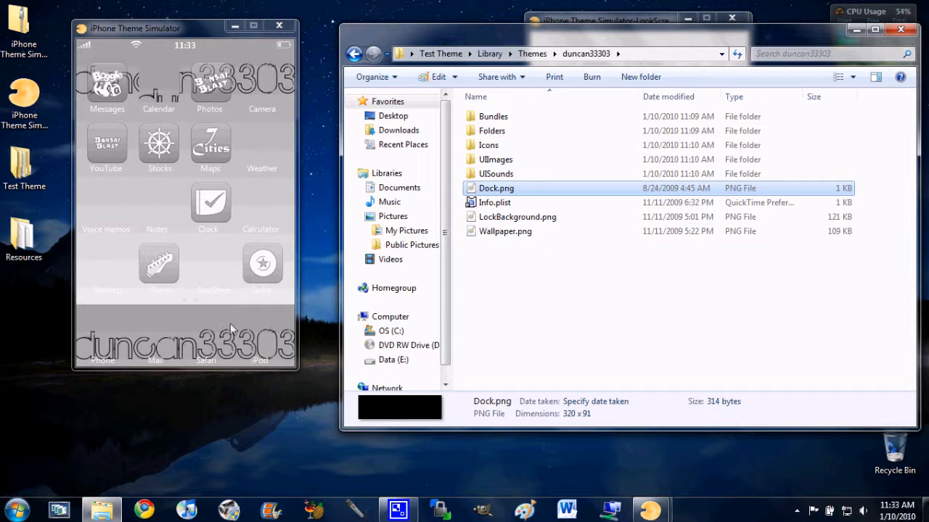
mouse_move(588, 240)
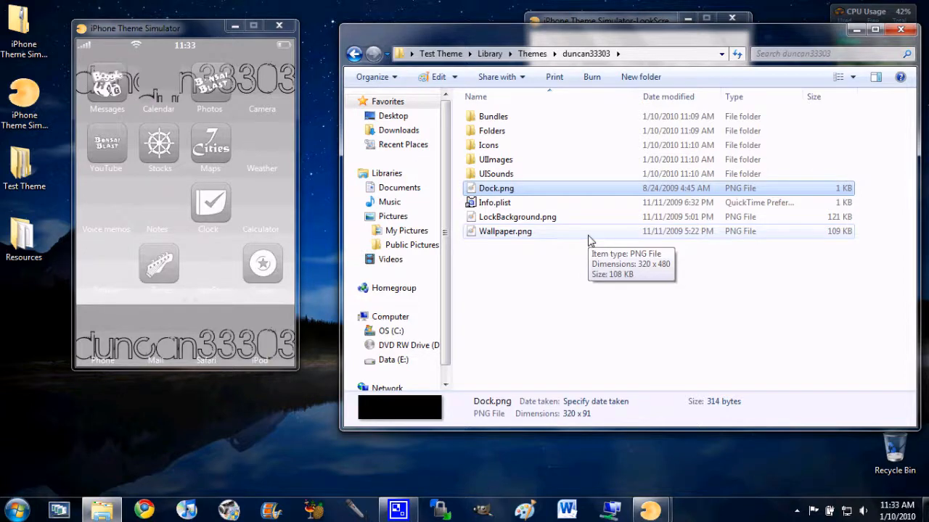
Bring forward the LockScreen preview showing 11:33 AM, Sunday, January 10, 2010
left_click(608, 20)
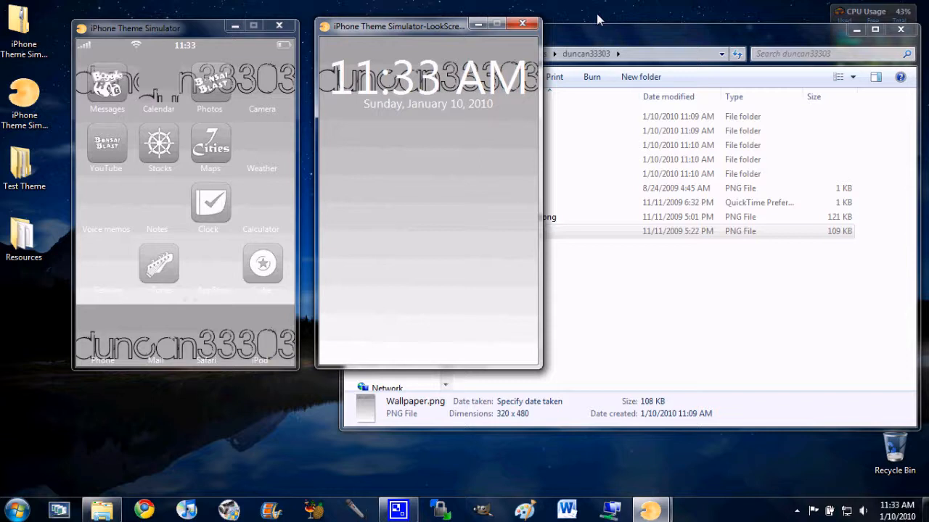
mouse_move(598, 18)
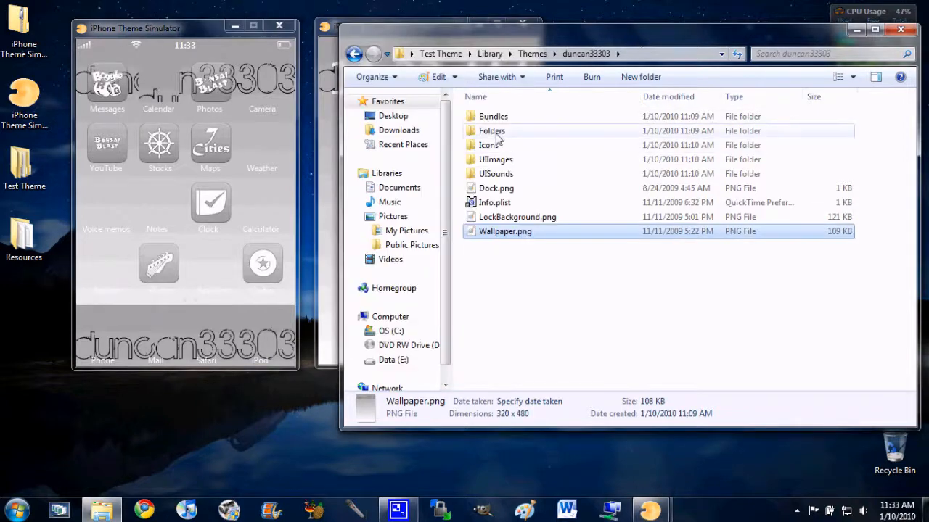
Open the theme's Icons folder and scroll down to Graviton-alt.png
double_click(489, 145)
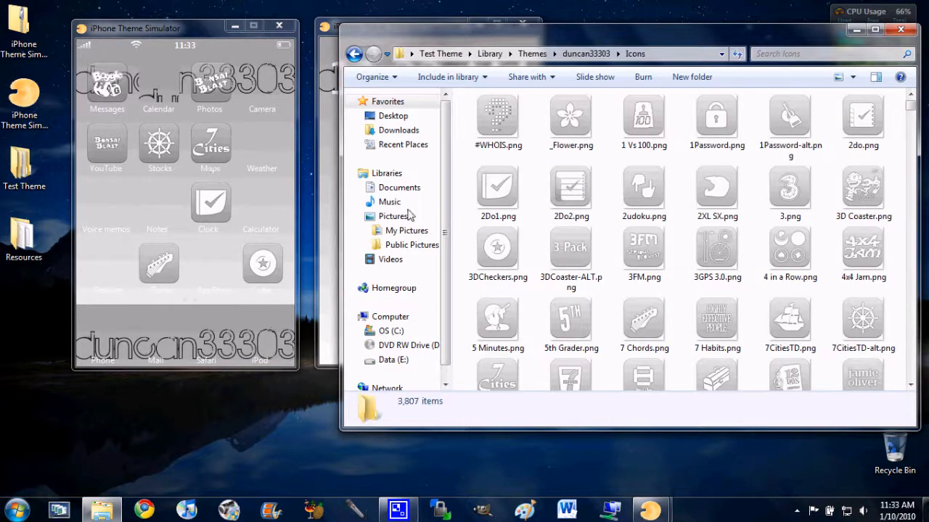
scroll("down", 3)
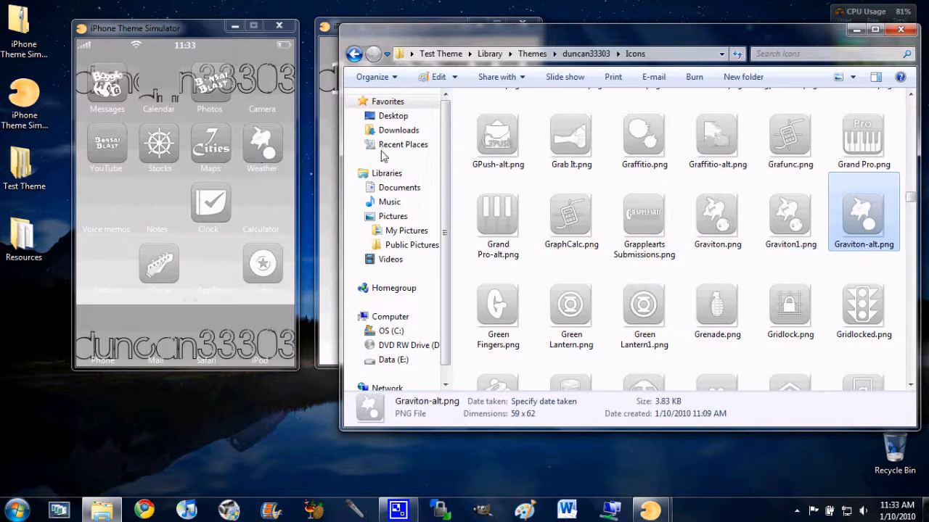
mouse_move(611, 156)
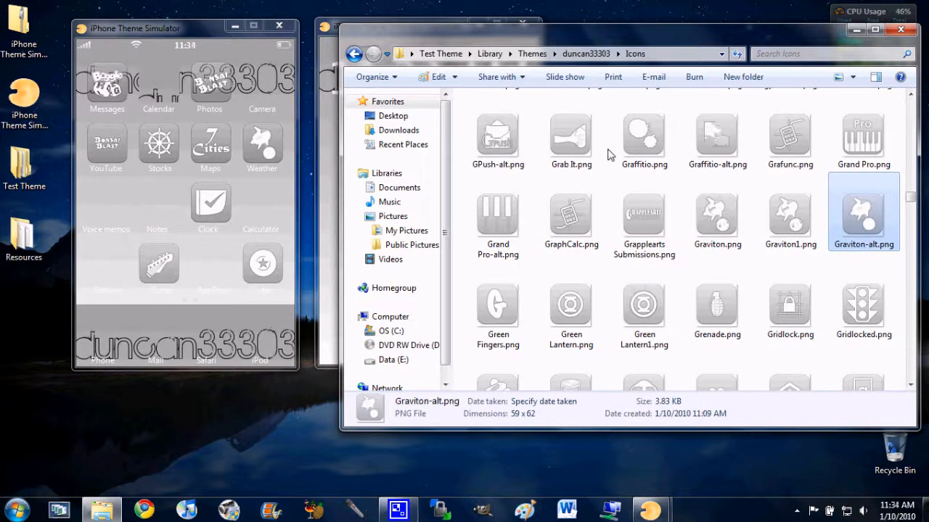